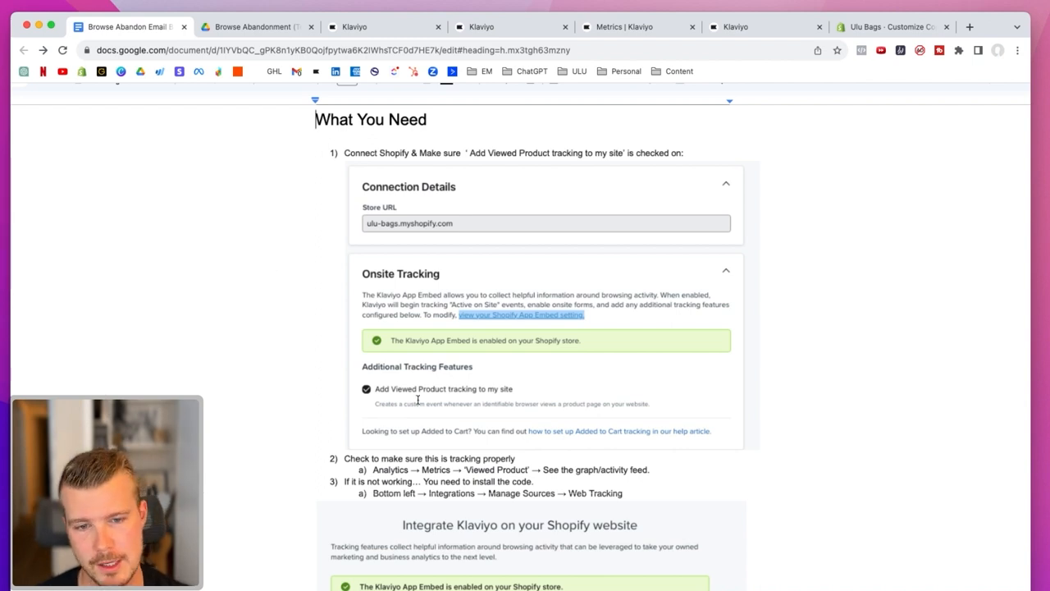
{"action": "mouse_move", "coordinate": [515, 399]}
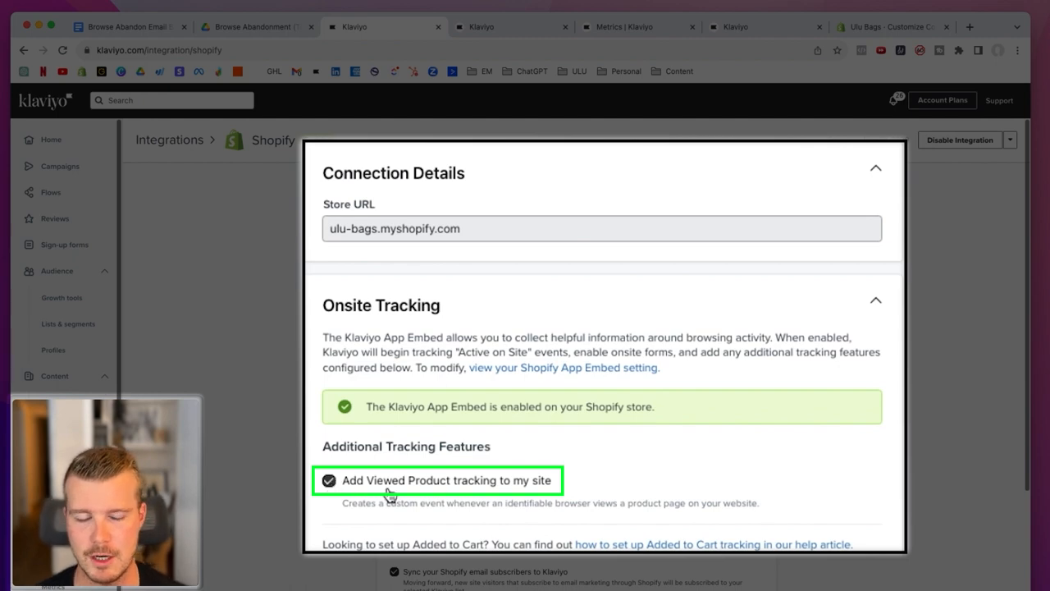
{"action": "scroll", "scroll_direction": "down", "scroll_amount": 3}
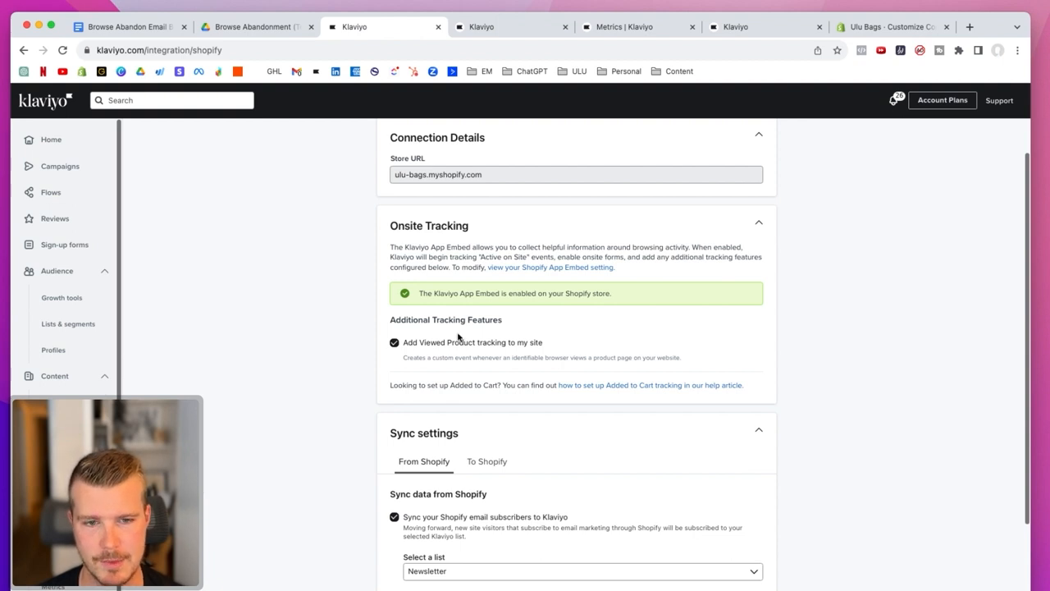
{"action": "mouse_move", "coordinate": [93, 23]}
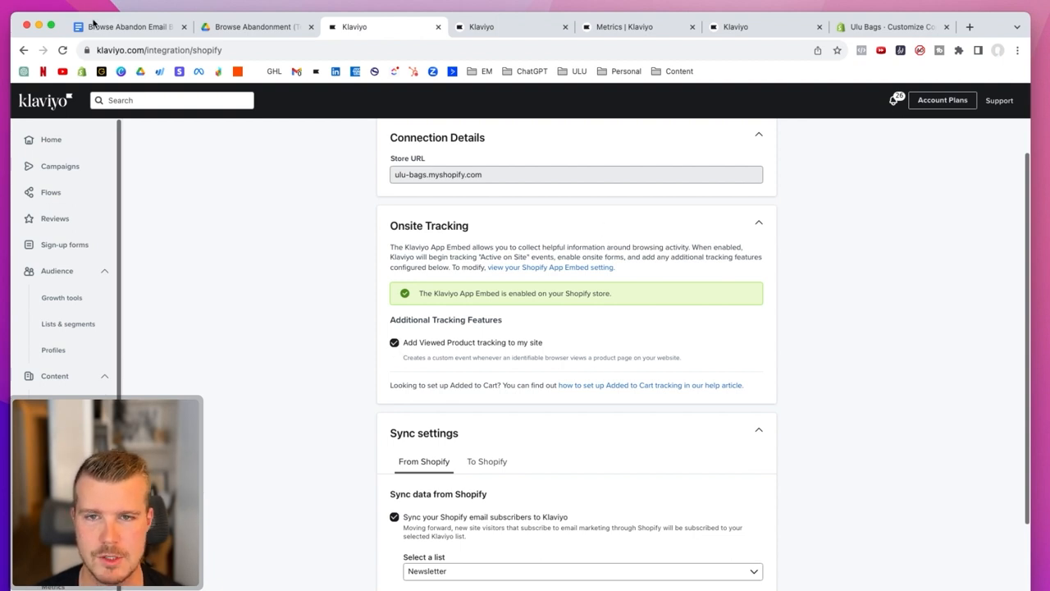
Switch to the Google Doc guide's step 2: verify Viewed Product under Analytics → Metrics
{"action": "left_click", "coordinate": [127, 26]}
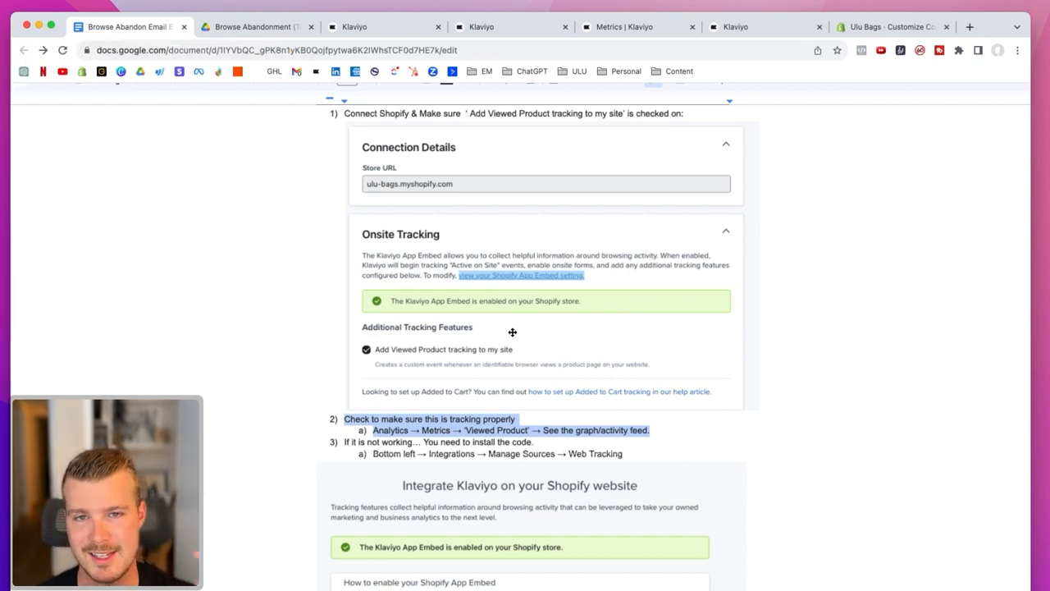
{"action": "mouse_move", "coordinate": [369, 433]}
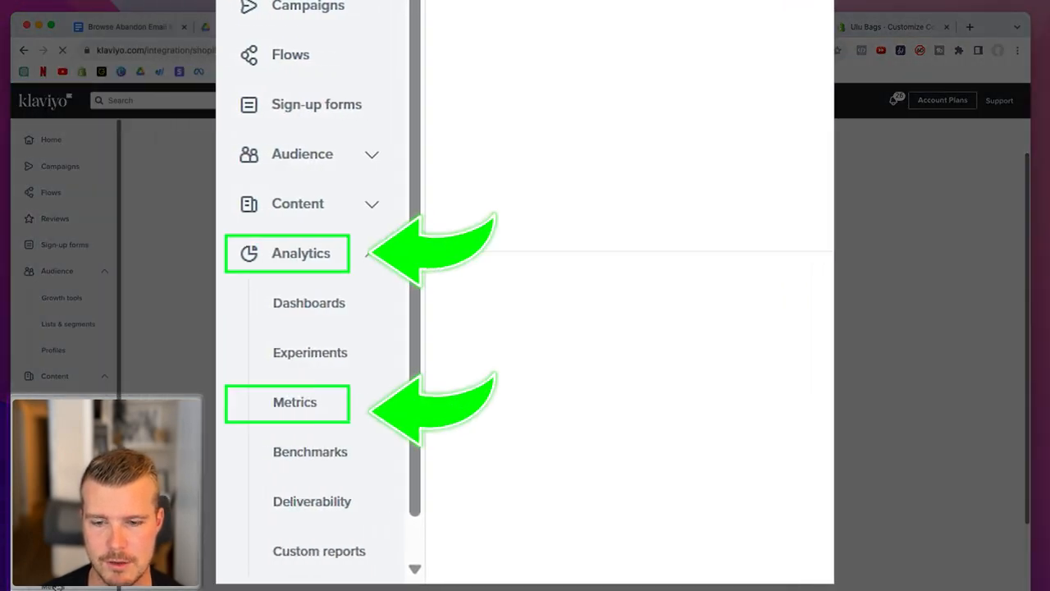
Open the Viewed Product metric, chart the last 90 days, and view its activity feed
{"action": "left_click", "coordinate": [294, 402]}
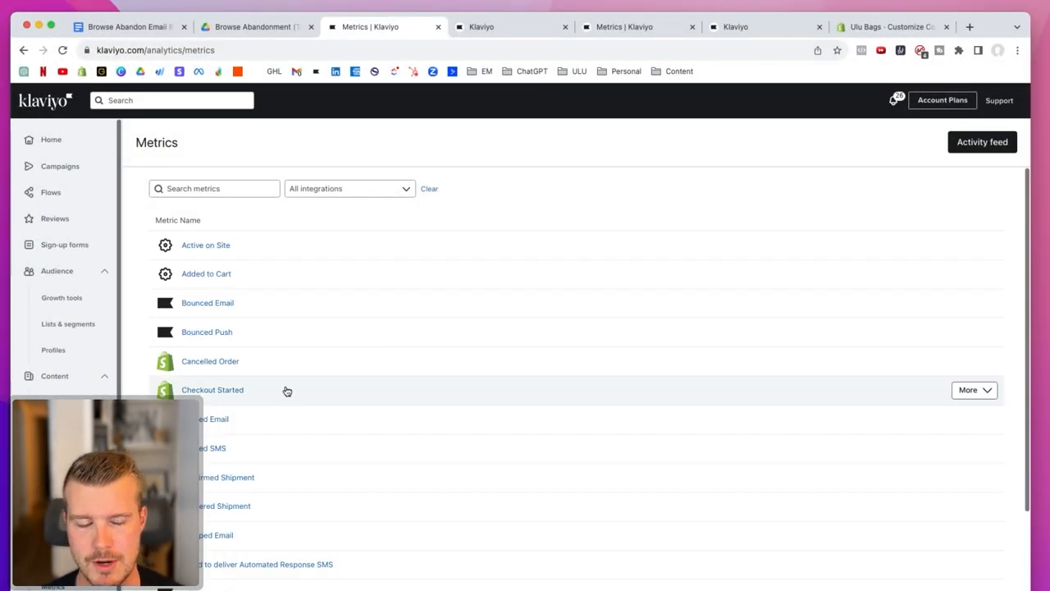
{"action": "scroll", "scroll_direction": "down", "scroll_amount": 3}
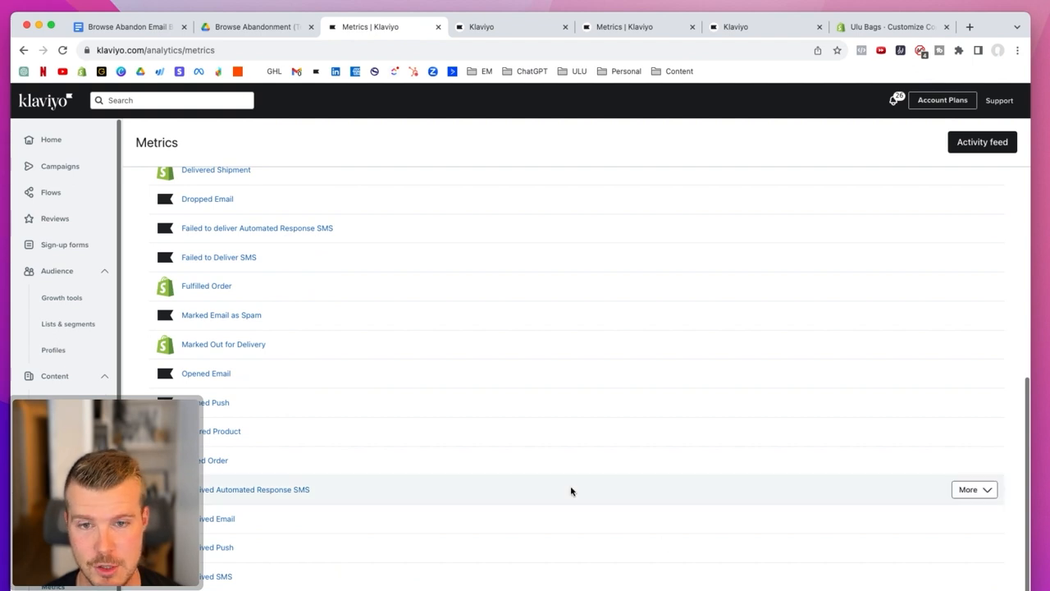
{"action": "mouse_move", "coordinate": [571, 491]}
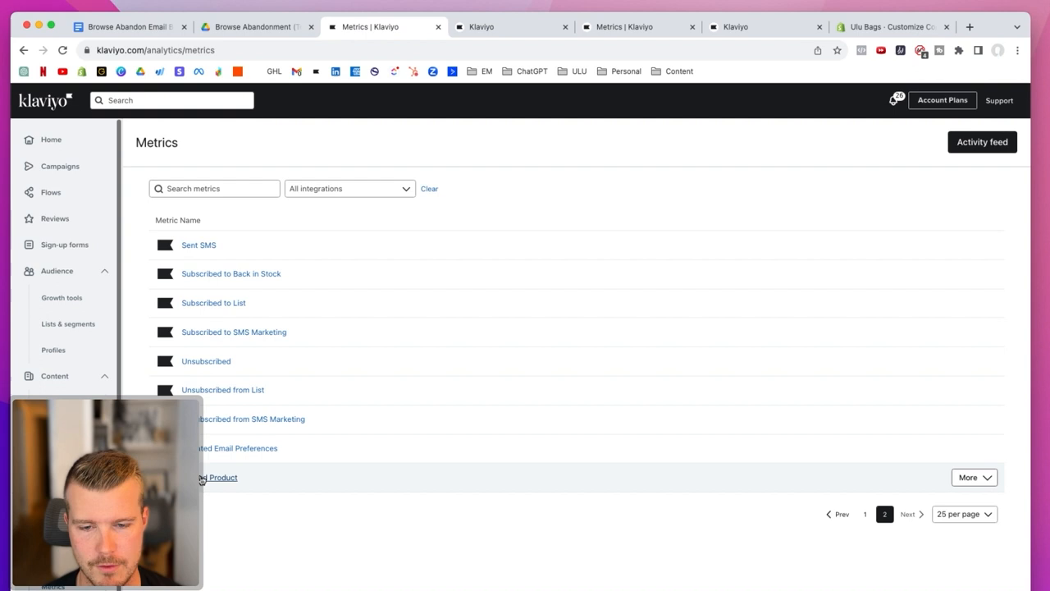
{"action": "left_click", "coordinate": [222, 476]}
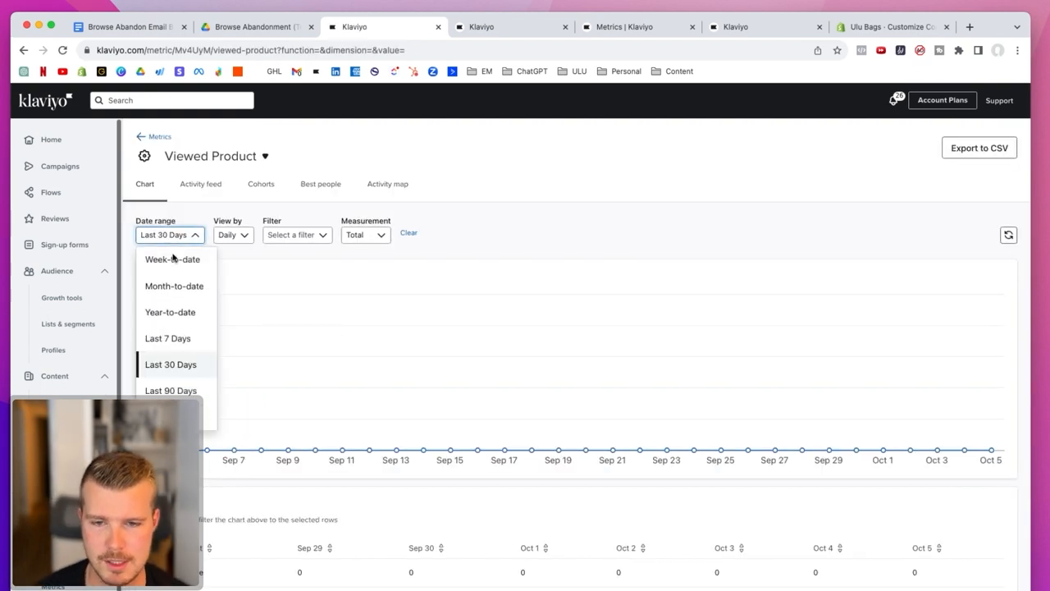
{"action": "left_click", "coordinate": [171, 390]}
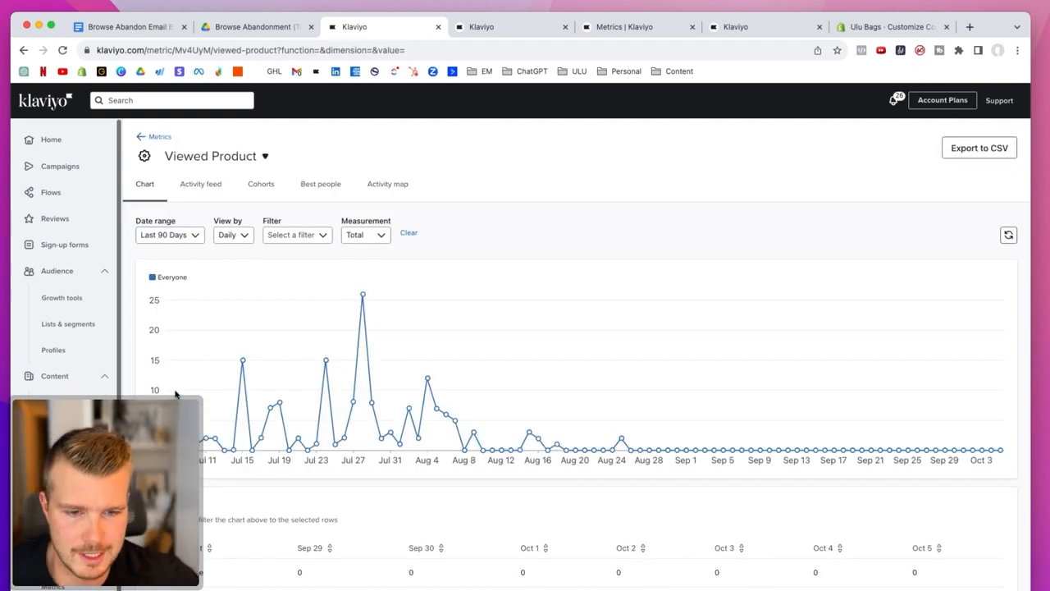
{"action": "mouse_move", "coordinate": [362, 294]}
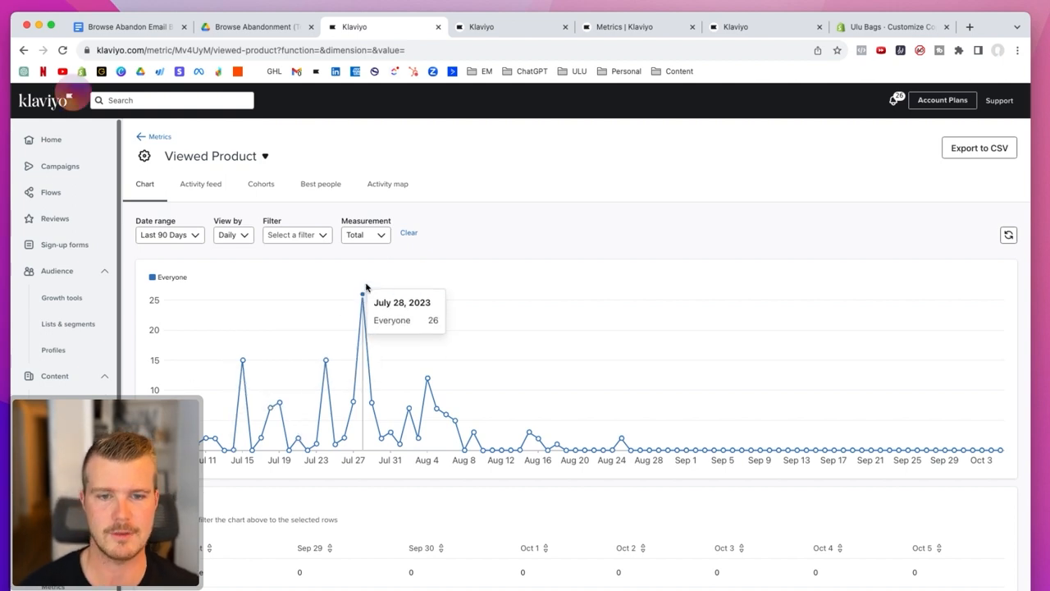
{"action": "mouse_move", "coordinate": [455, 435]}
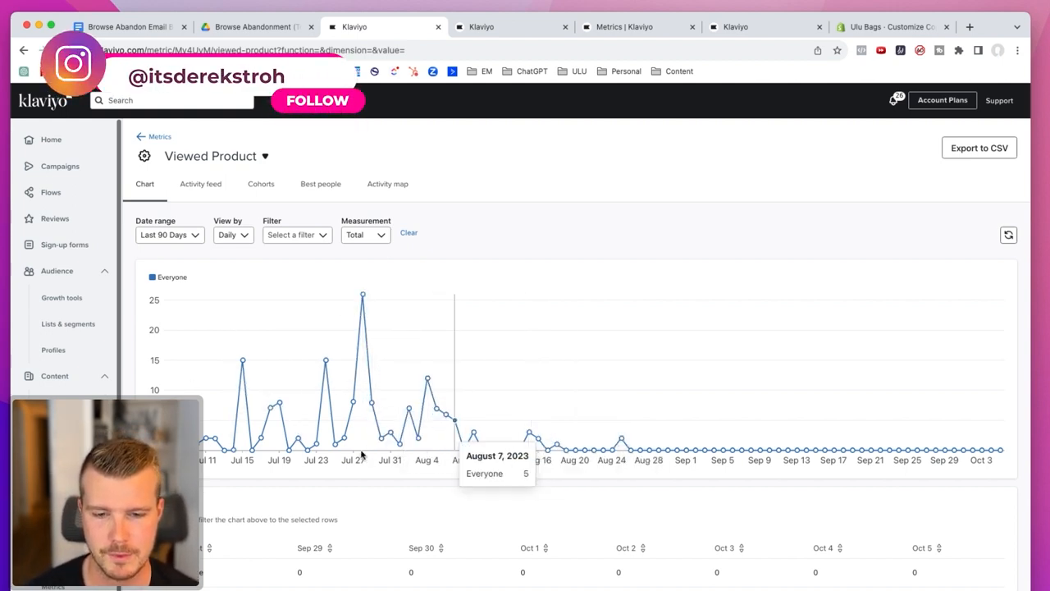
{"action": "mouse_move", "coordinate": [944, 450]}
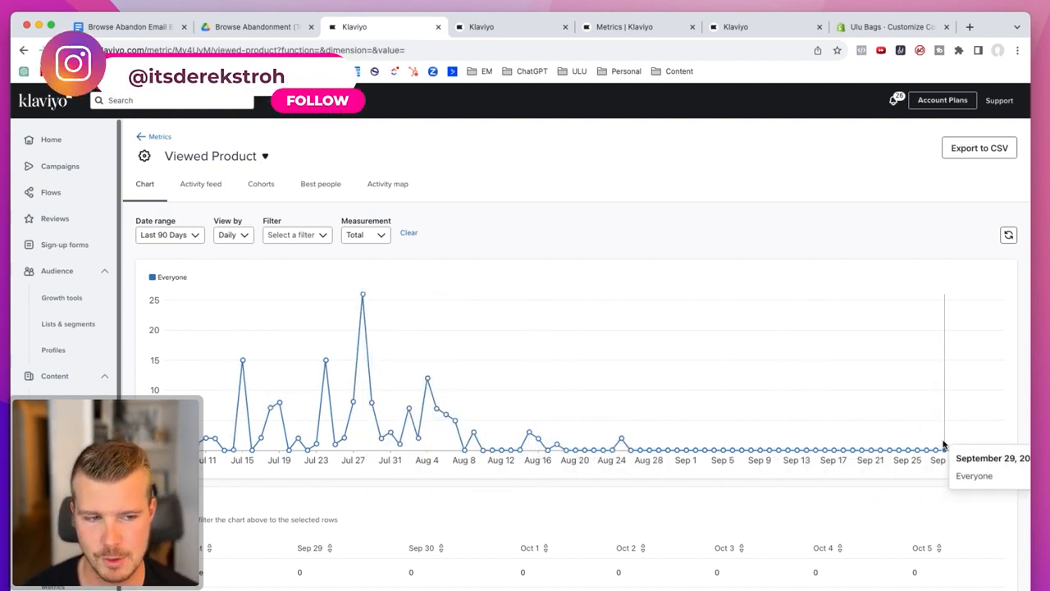
{"action": "mouse_move", "coordinate": [805, 449]}
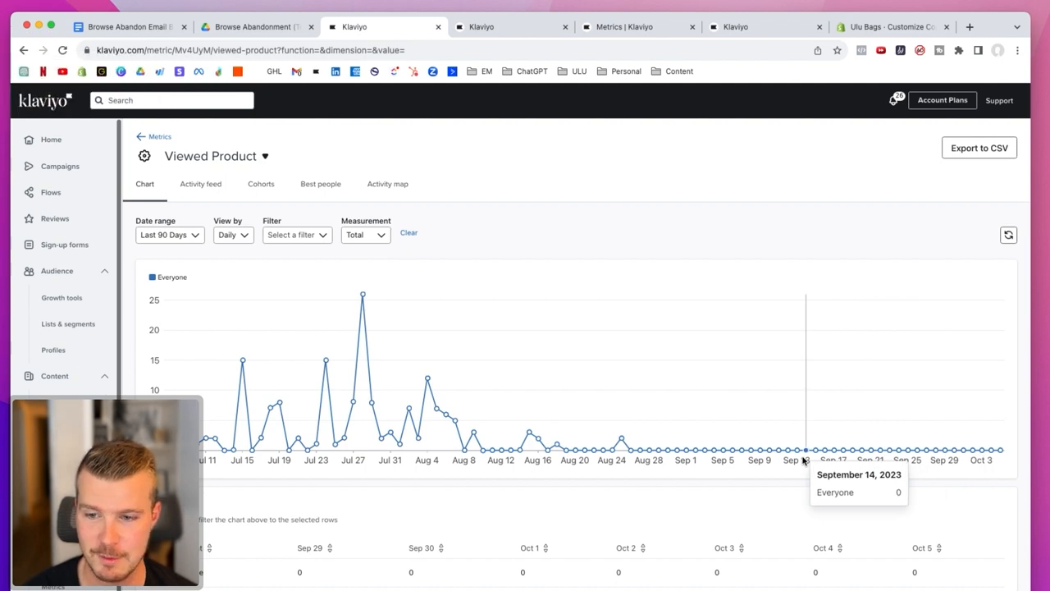
{"action": "mouse_move", "coordinate": [944, 449]}
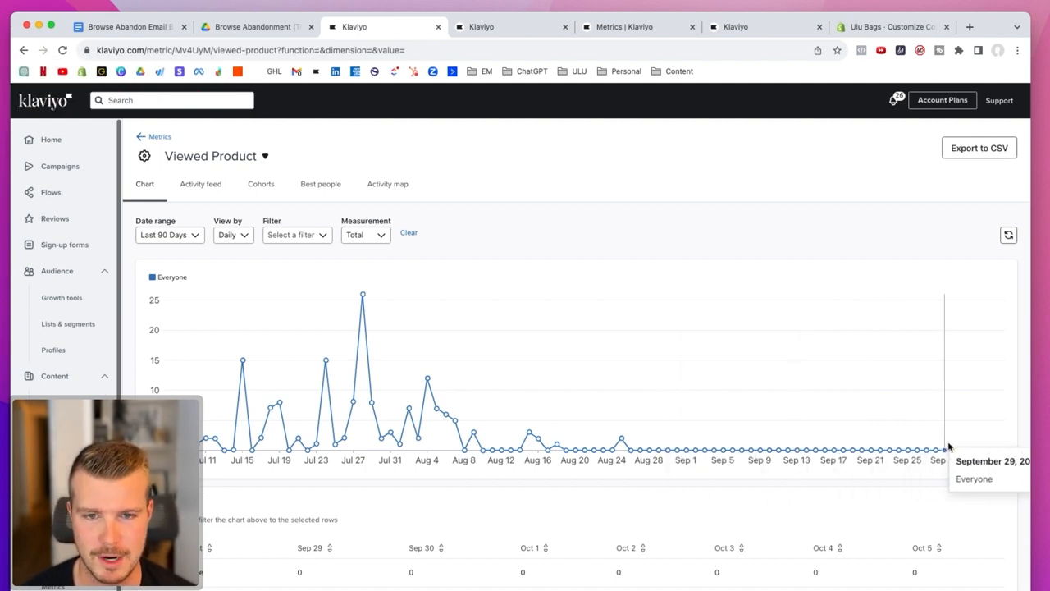
{"action": "mouse_move", "coordinate": [264, 257]}
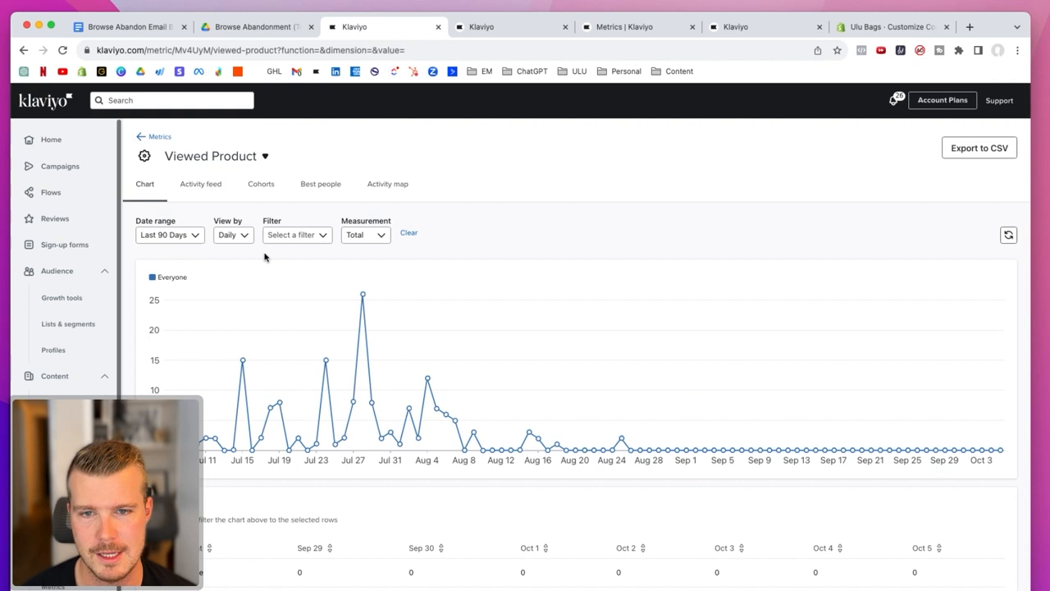
{"action": "mouse_move", "coordinate": [388, 184]}
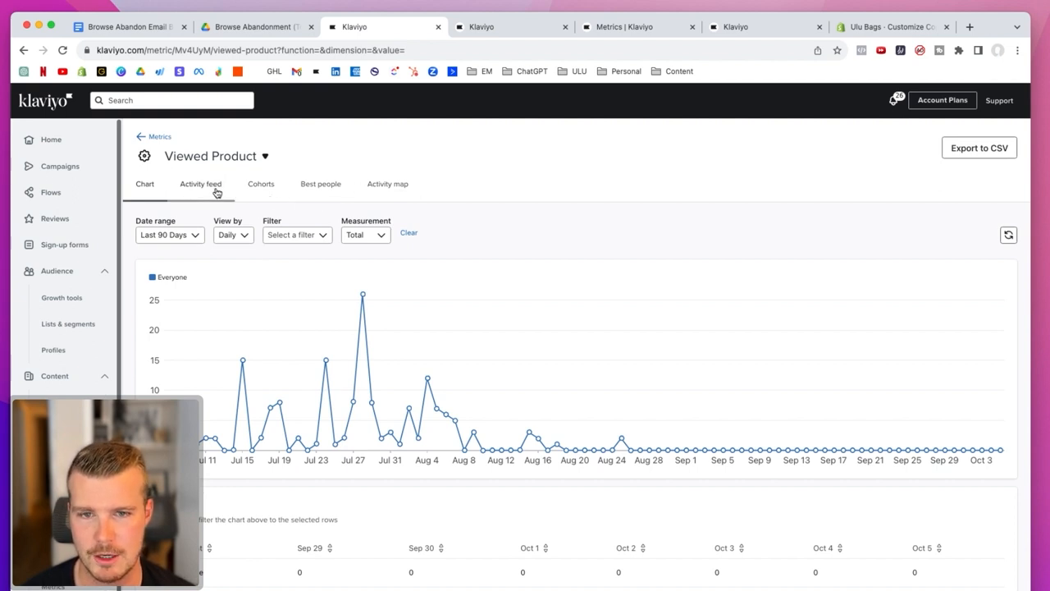
{"action": "left_click", "coordinate": [200, 184]}
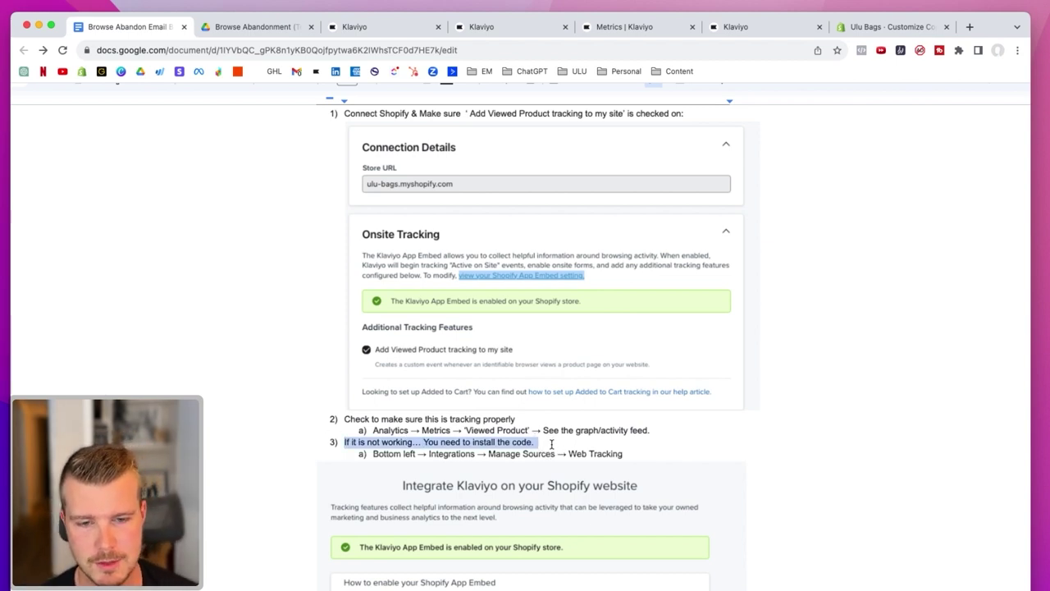
Scroll the guide to step 3 on installing the tracking code via Web Tracking
{"action": "scroll", "scroll_direction": "down", "scroll_amount": 3}
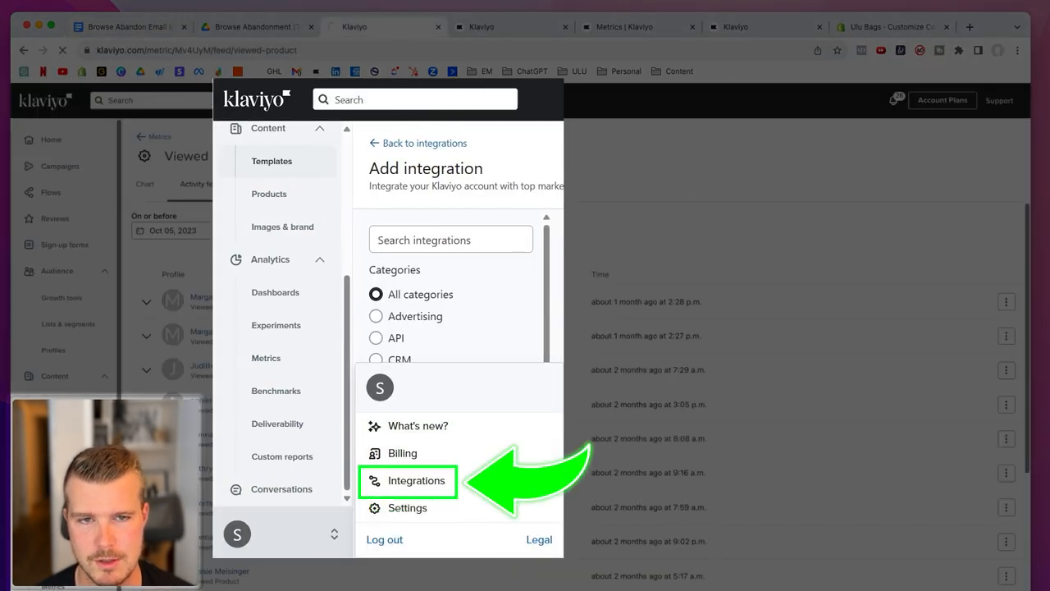
Start web tracking setup from Integrations and open the Shopify App Embed settings
{"action": "left_click", "coordinate": [416, 480]}
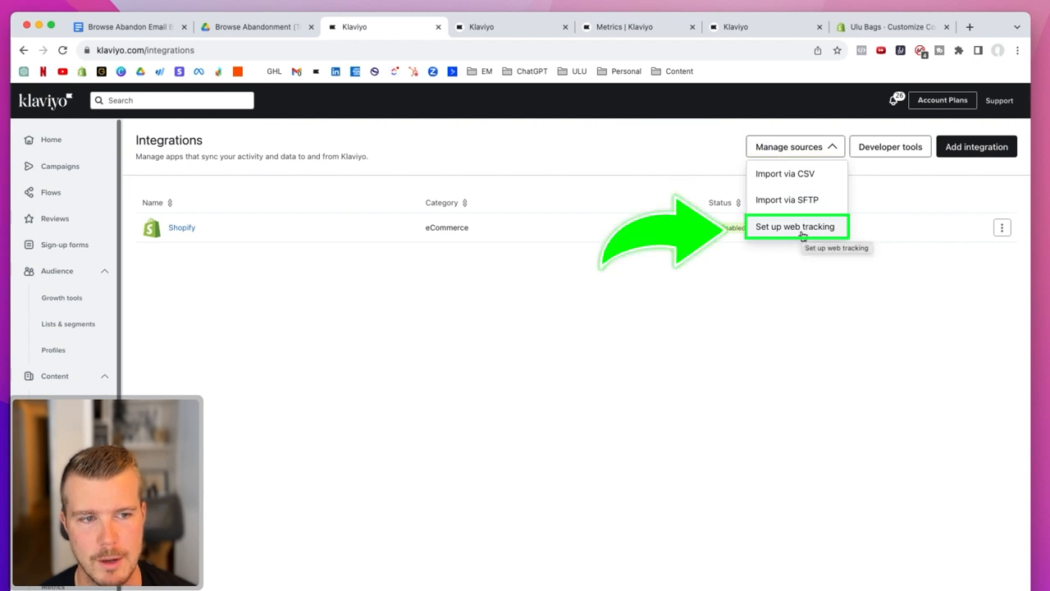
{"action": "left_click", "coordinate": [795, 225]}
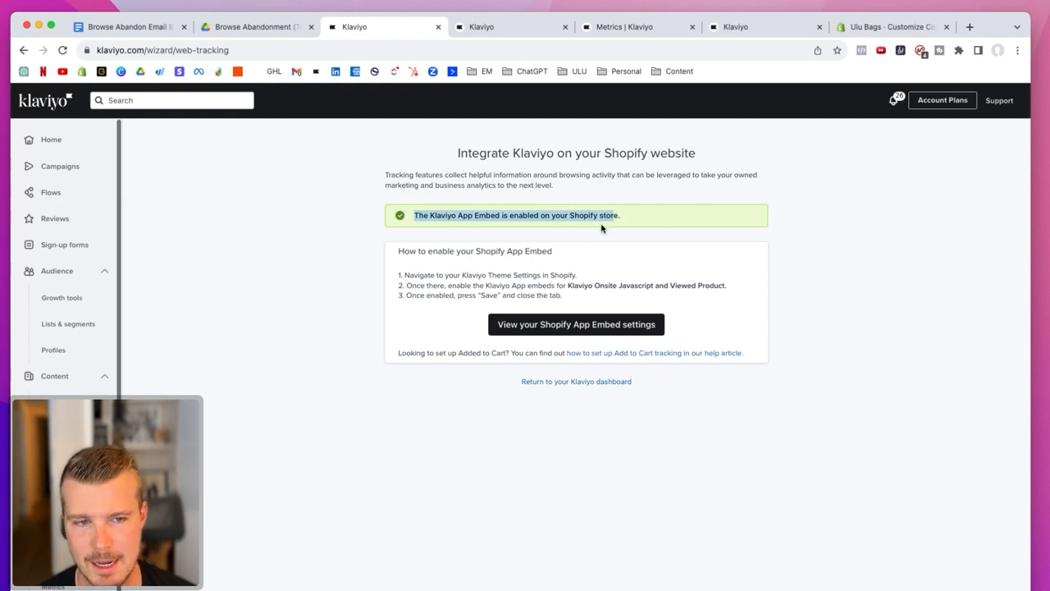
{"action": "mouse_move", "coordinate": [464, 276]}
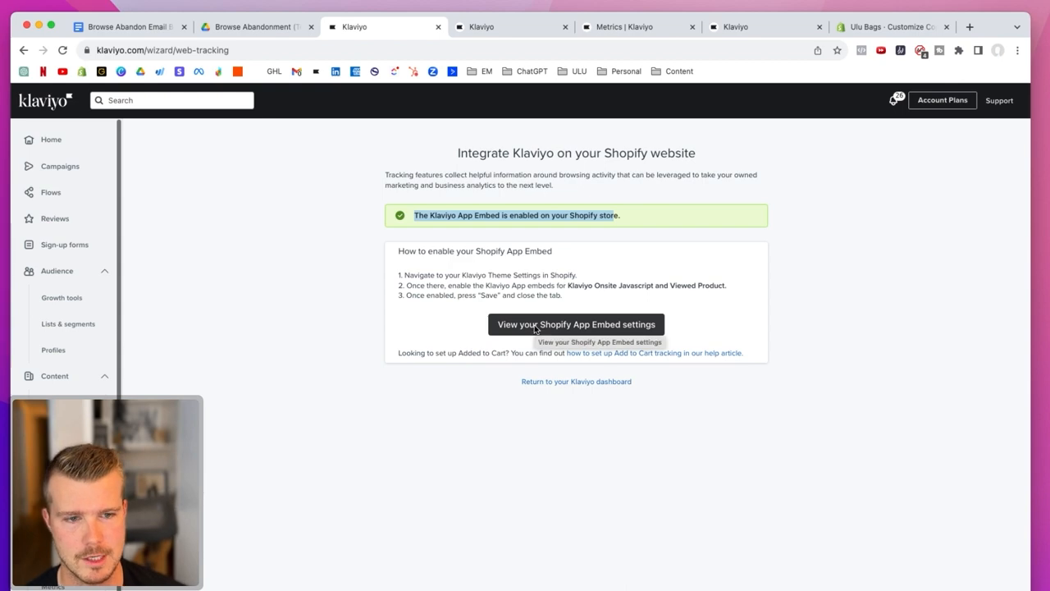
{"action": "left_click", "coordinate": [576, 324]}
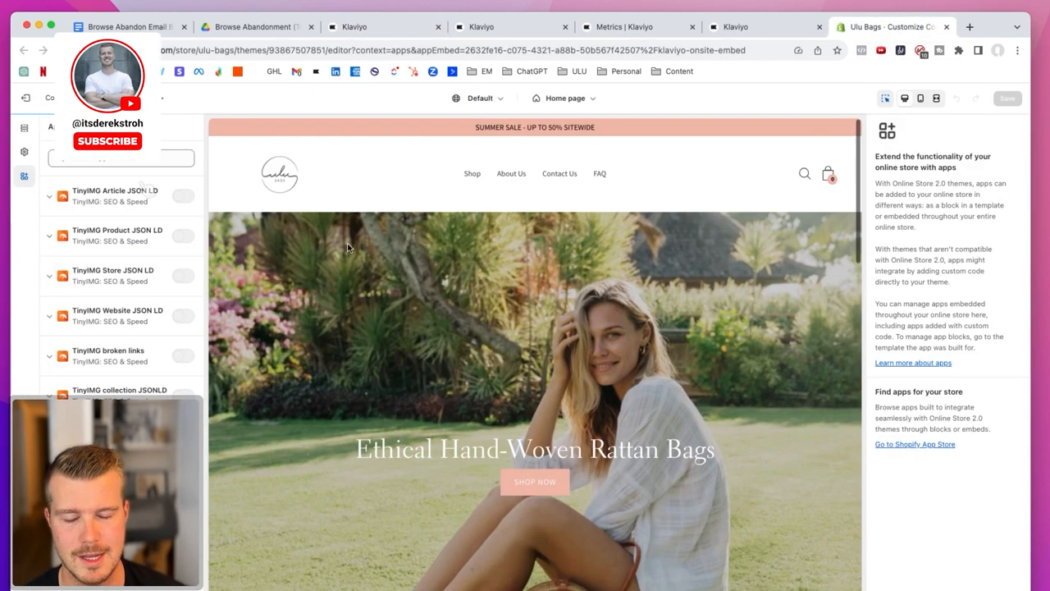
Confirm the Klaviyo Onsite Javascript app embed is on in Shopify, then return to the guide
{"action": "left_click", "coordinate": [107, 141]}
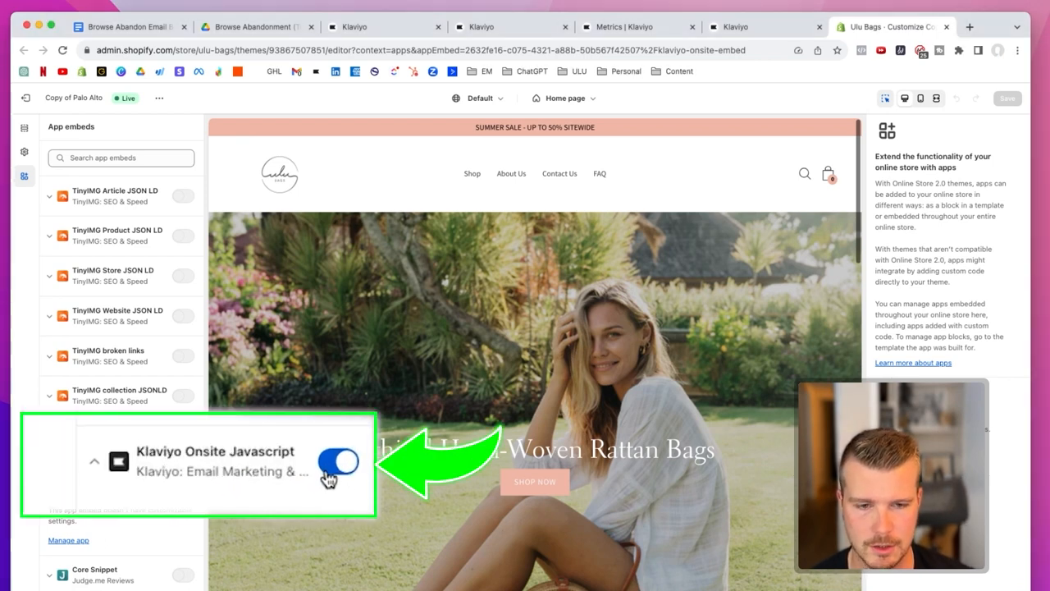
{"action": "left_click", "coordinate": [338, 460]}
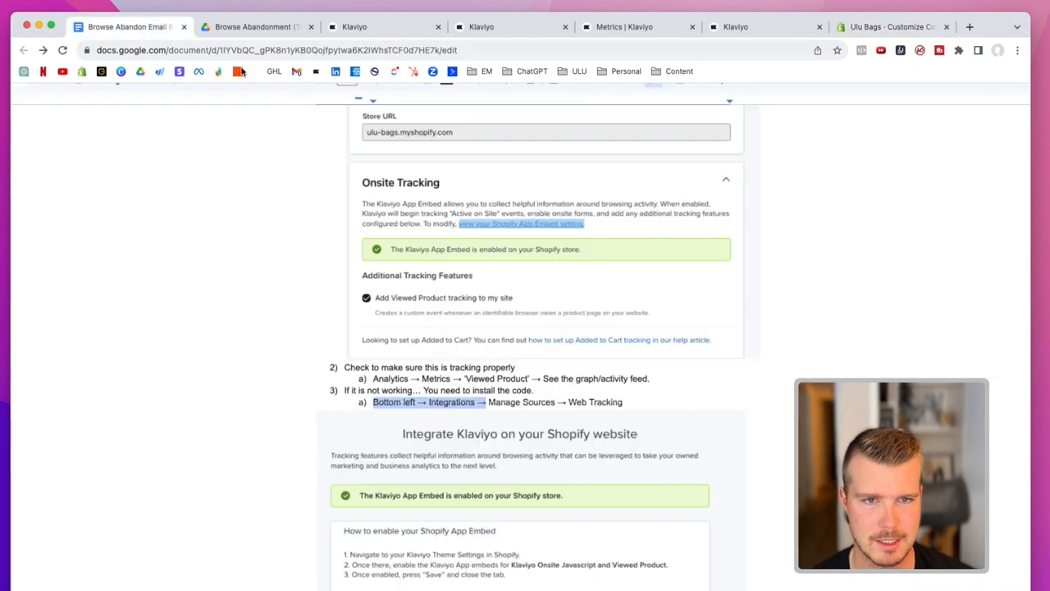
Scroll to 'Here Is A Flow Breakdown' and open the Browse Abandonment (Template).png diagram
{"action": "scroll", "scroll_direction": "down", "scroll_amount": 3}
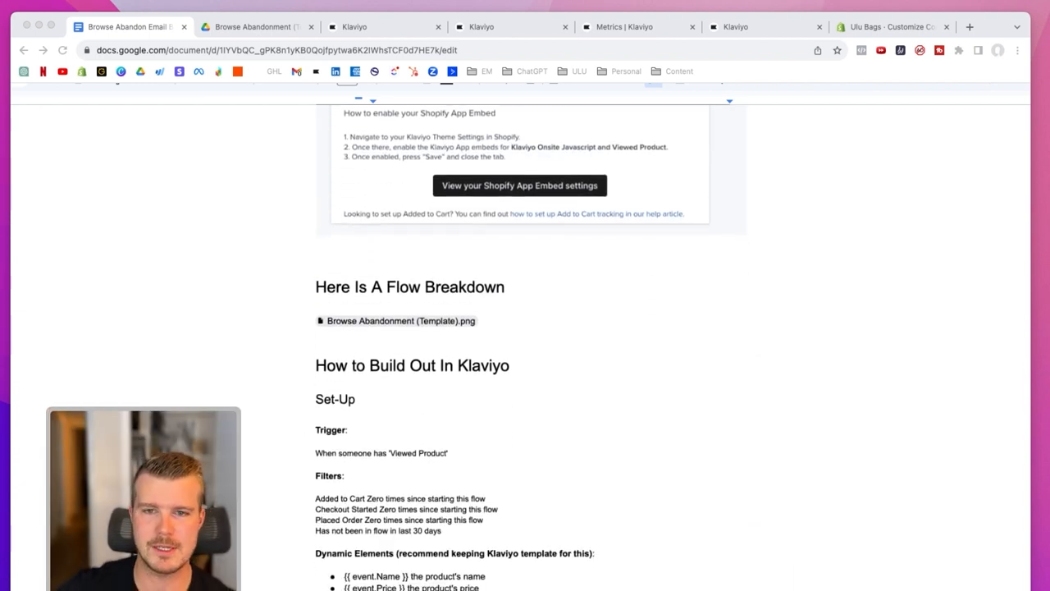
{"action": "scroll", "scroll_direction": "down", "scroll_amount": 3}
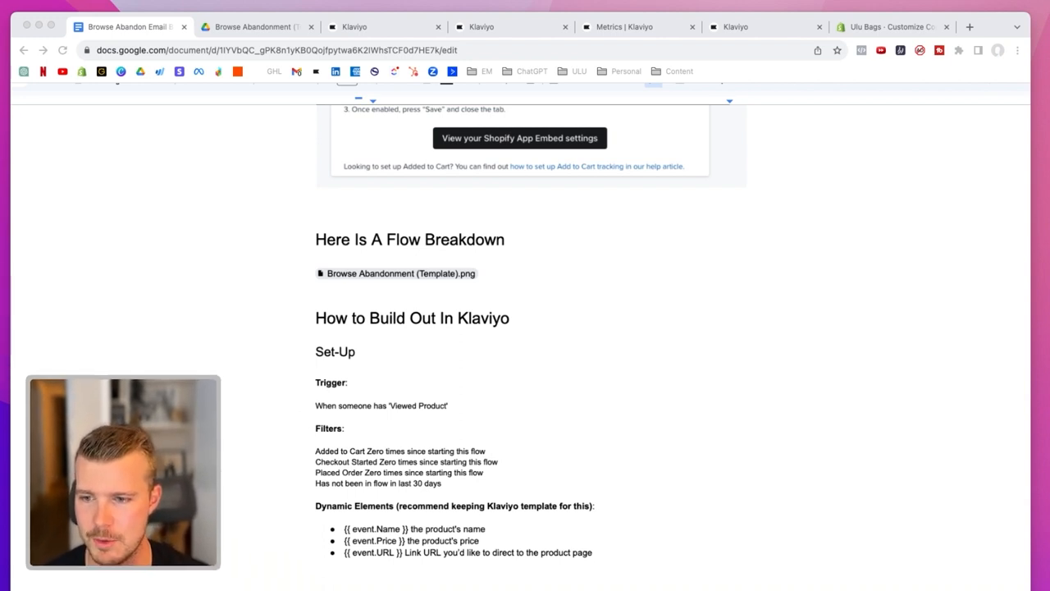
{"action": "left_click", "coordinate": [395, 273]}
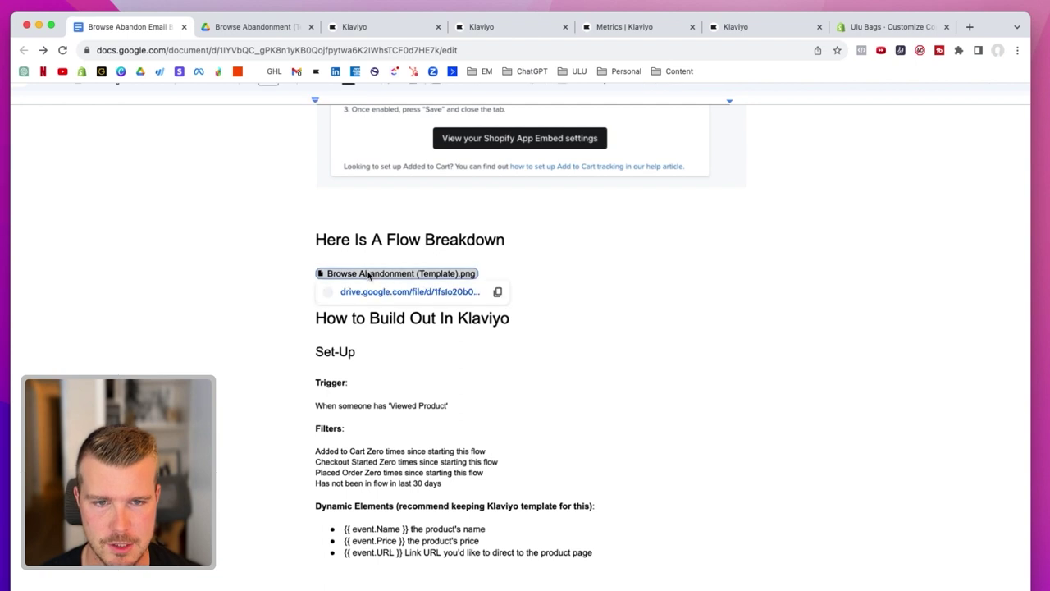
{"action": "left_click", "coordinate": [408, 291]}
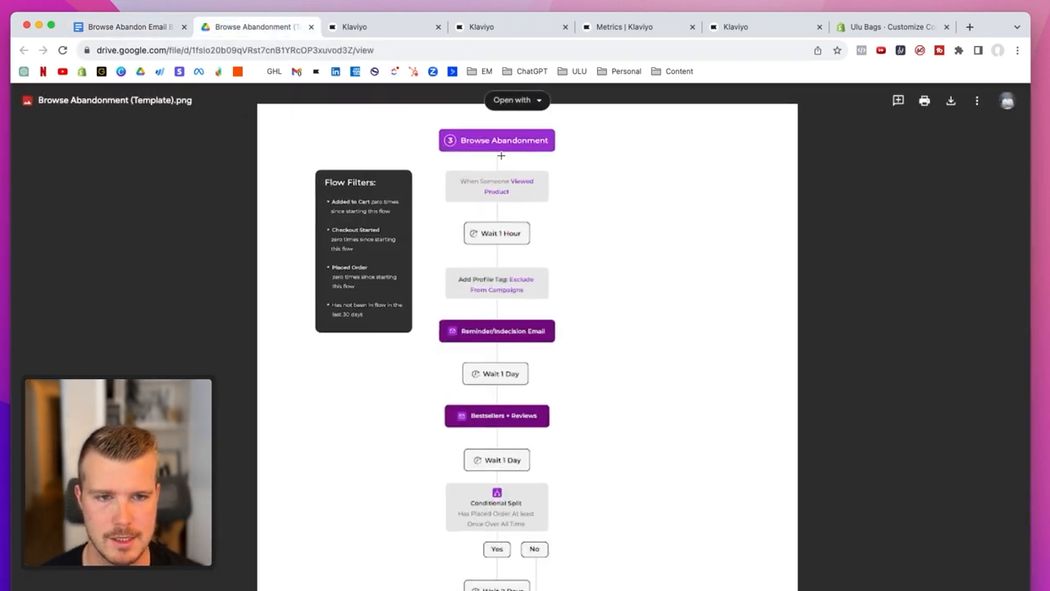
View the flow diagram image in Drive, tracing it to the Wait 1 Day after Bestsellers
{"action": "scroll", "scroll_direction": "down", "scroll_amount": 3}
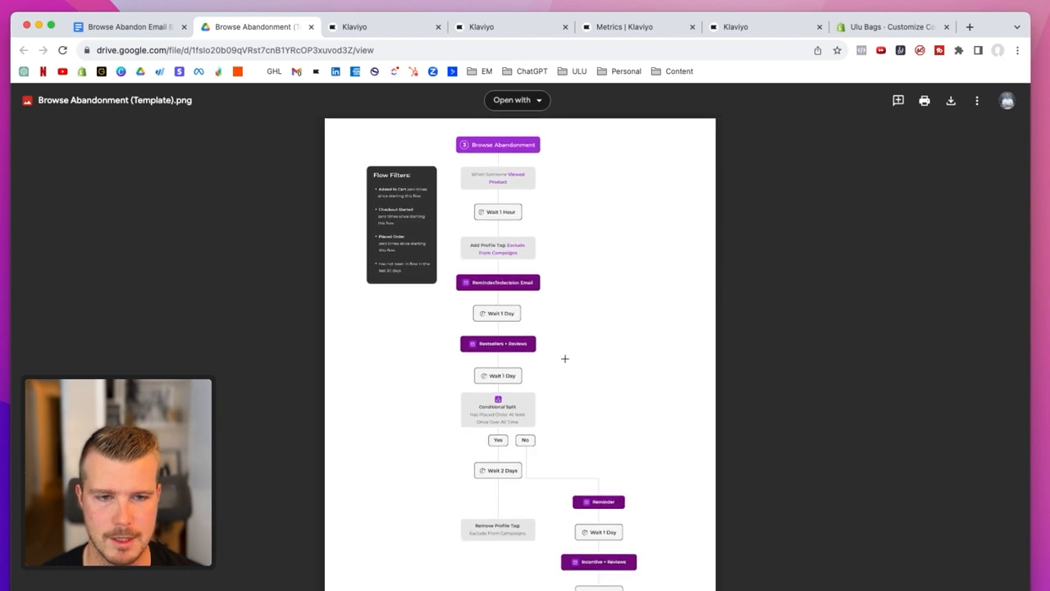
{"action": "scroll", "scroll_direction": "down", "scroll_amount": 3}
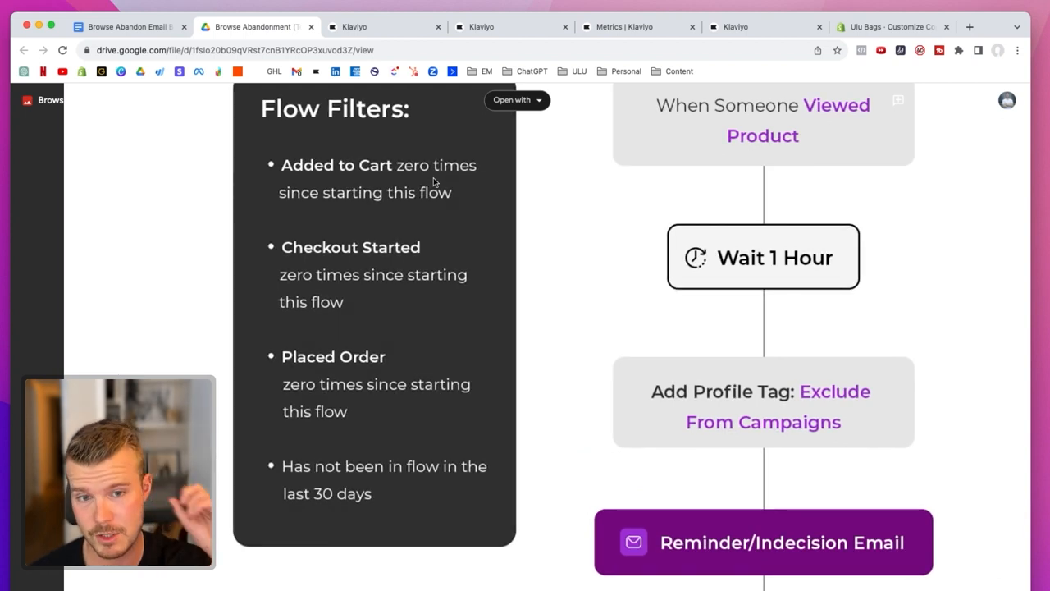
{"action": "mouse_move", "coordinate": [302, 481]}
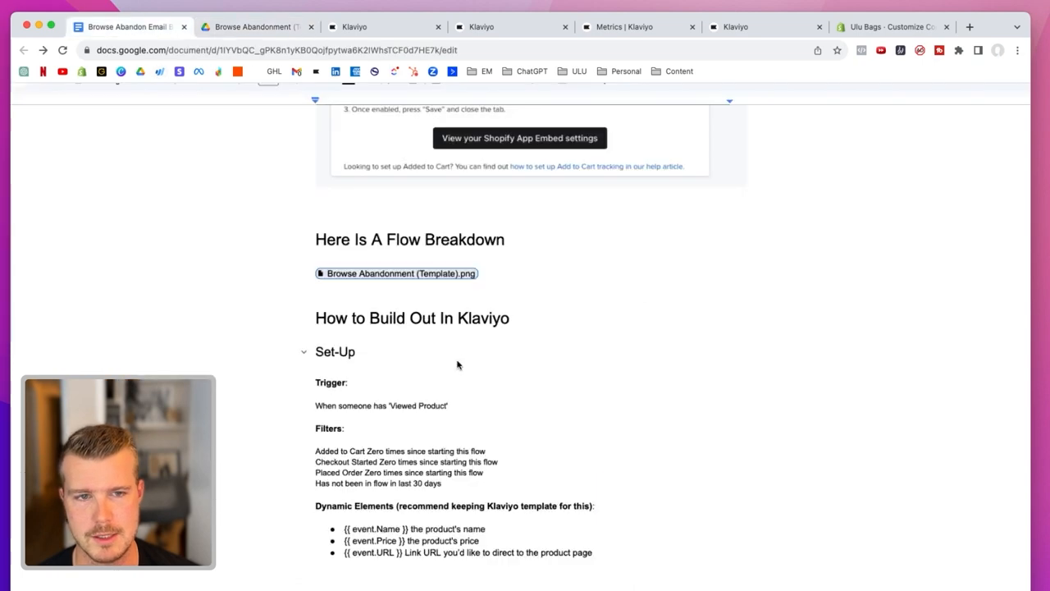
{"action": "left_click", "coordinate": [256, 26]}
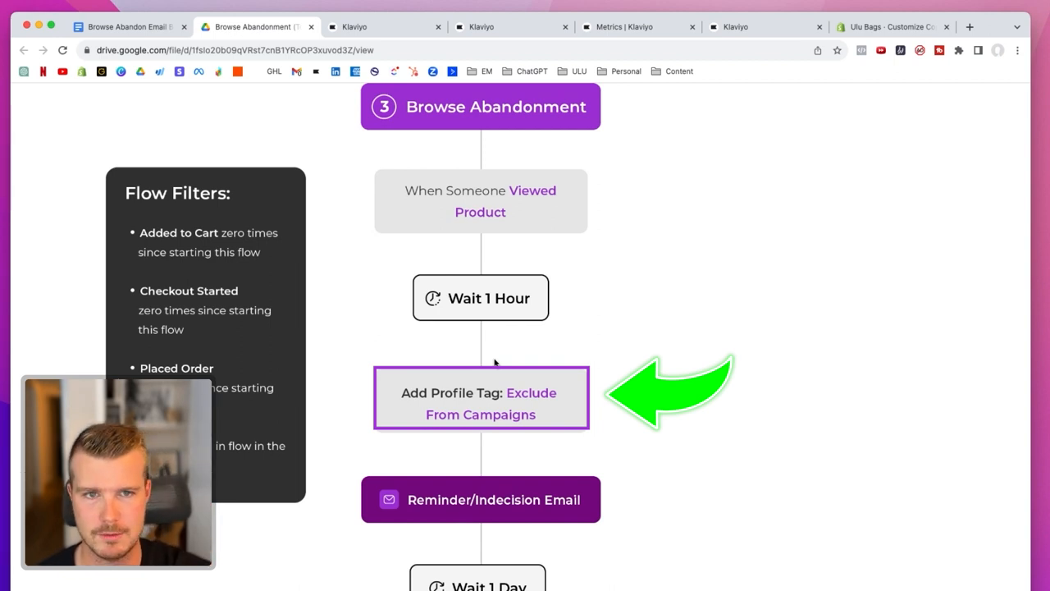
{"action": "scroll", "scroll_direction": "down", "scroll_amount": 3}
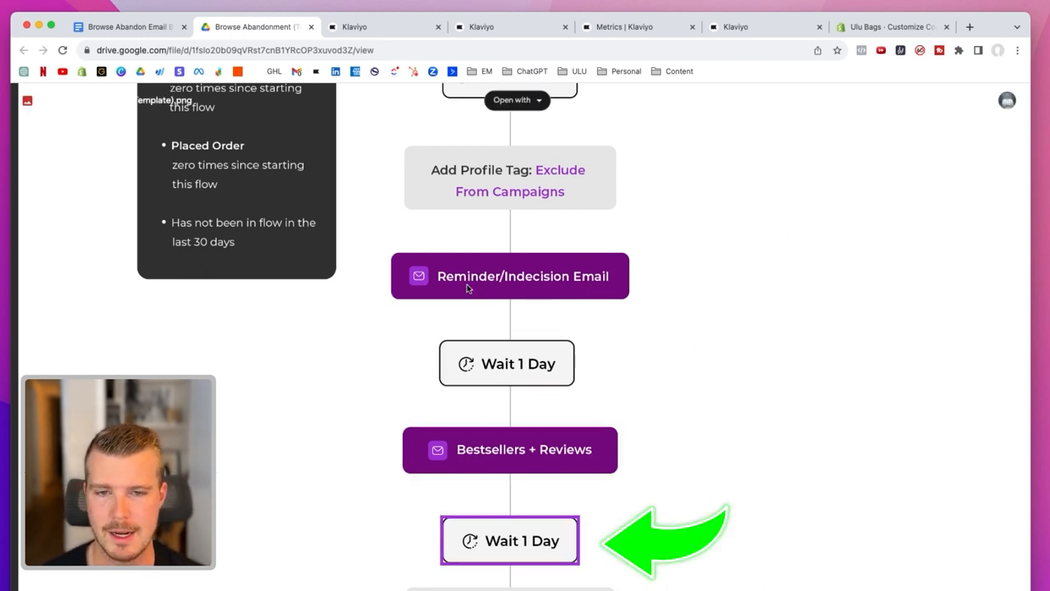
{"action": "mouse_move", "coordinate": [127, 26]}
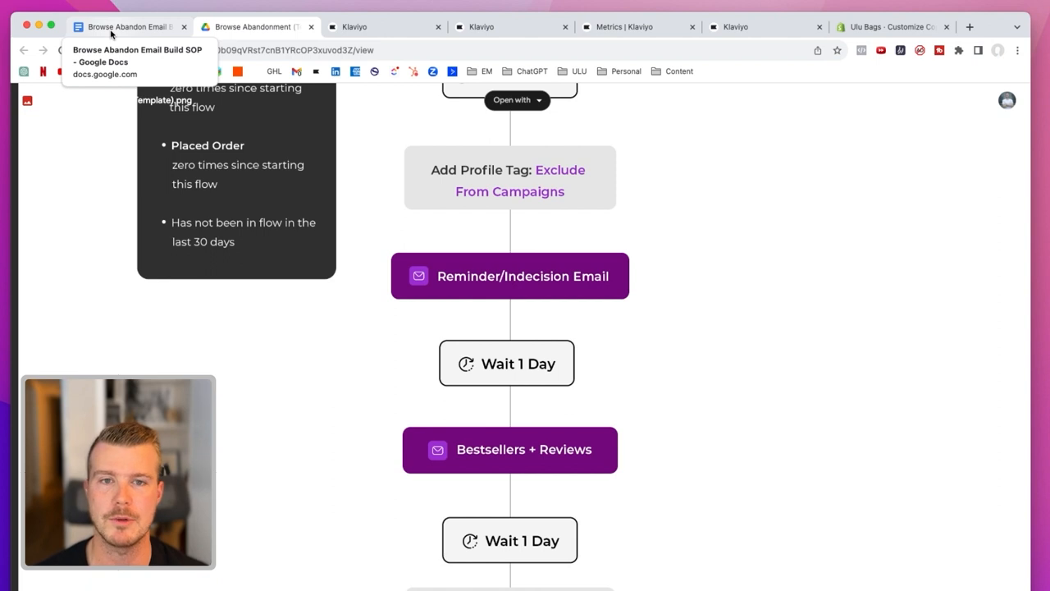
{"action": "mouse_move", "coordinate": [587, 275]}
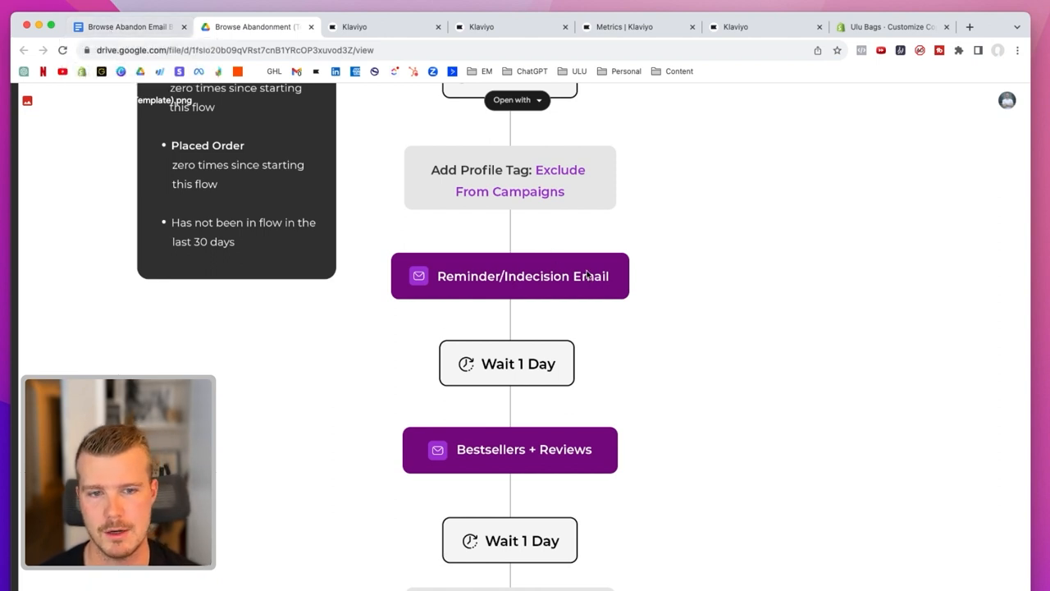
{"action": "mouse_move", "coordinate": [184, 133]}
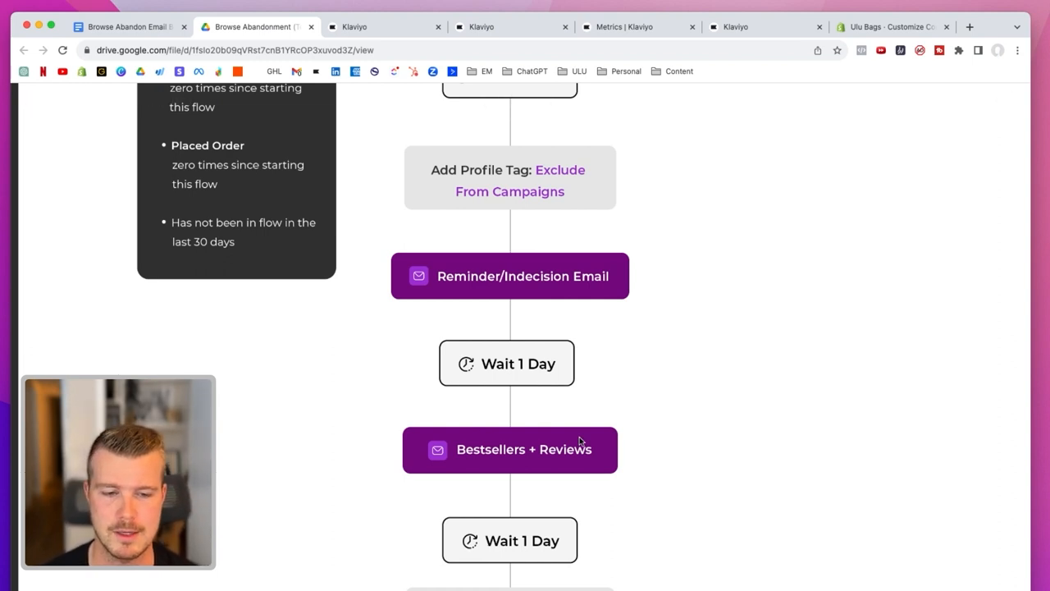
{"action": "scroll", "scroll_direction": "up", "scroll_amount": 3}
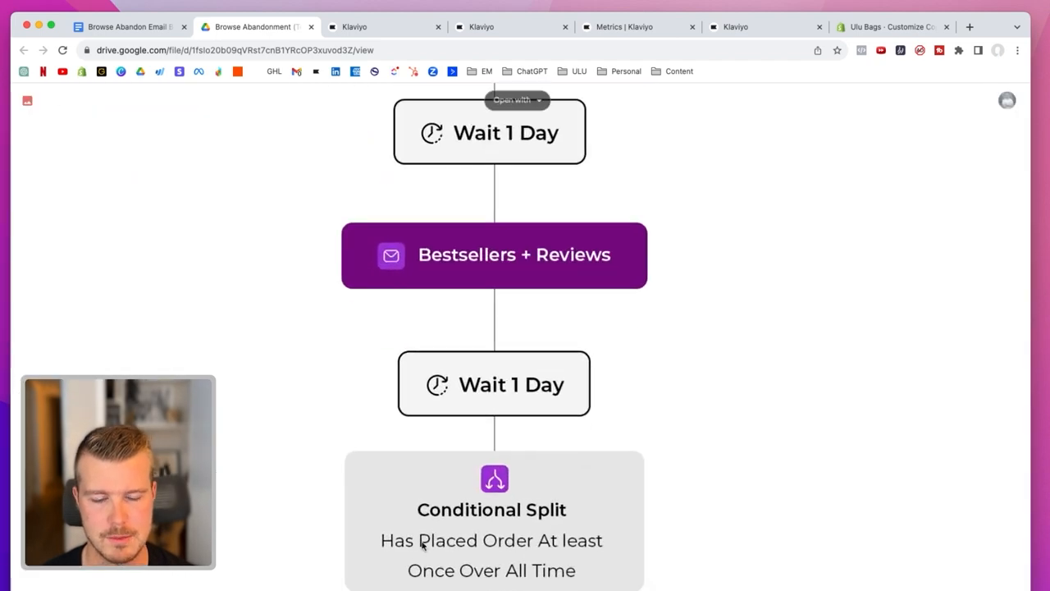
{"action": "scroll", "scroll_direction": "down", "scroll_amount": 3}
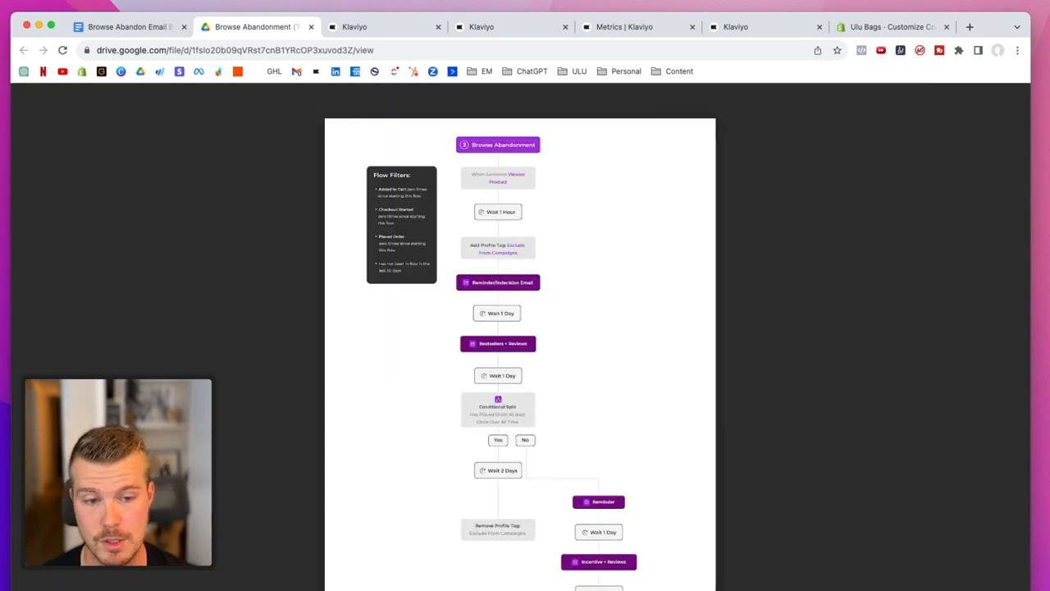
{"action": "scroll", "scroll_direction": "down", "scroll_amount": 3}
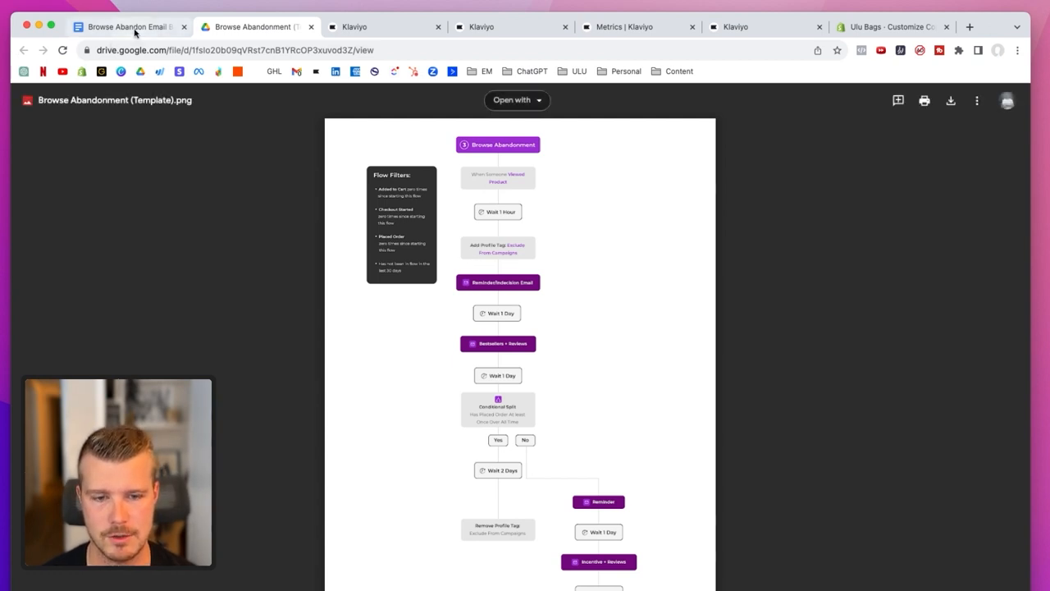
Review the Browse Abandon Email Build SOP's Set-Up section, then return to Klaviyo's integration page
{"action": "left_click", "coordinate": [127, 26]}
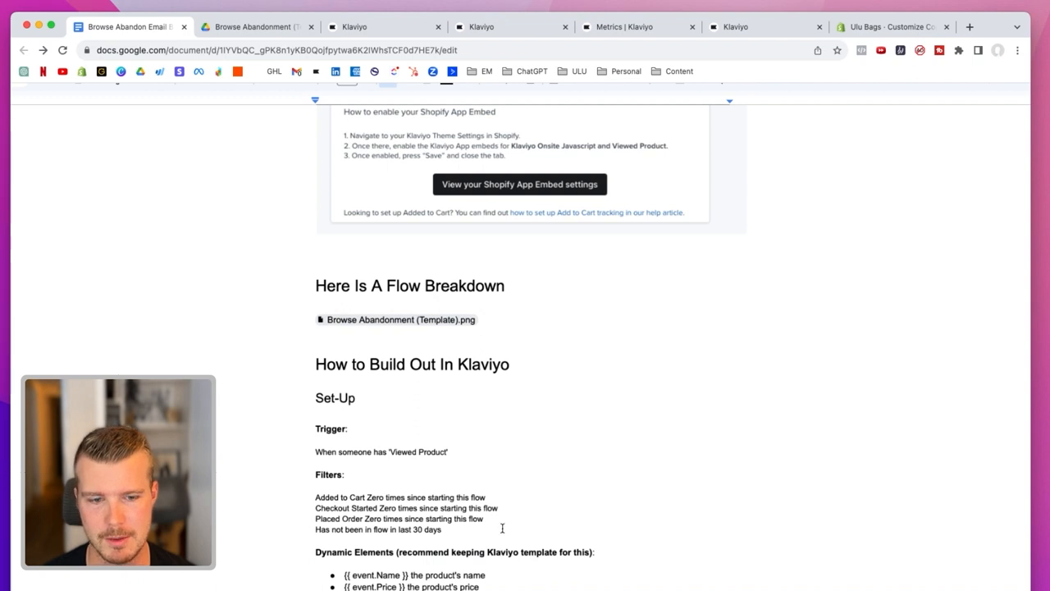
{"action": "left_click", "coordinate": [384, 26]}
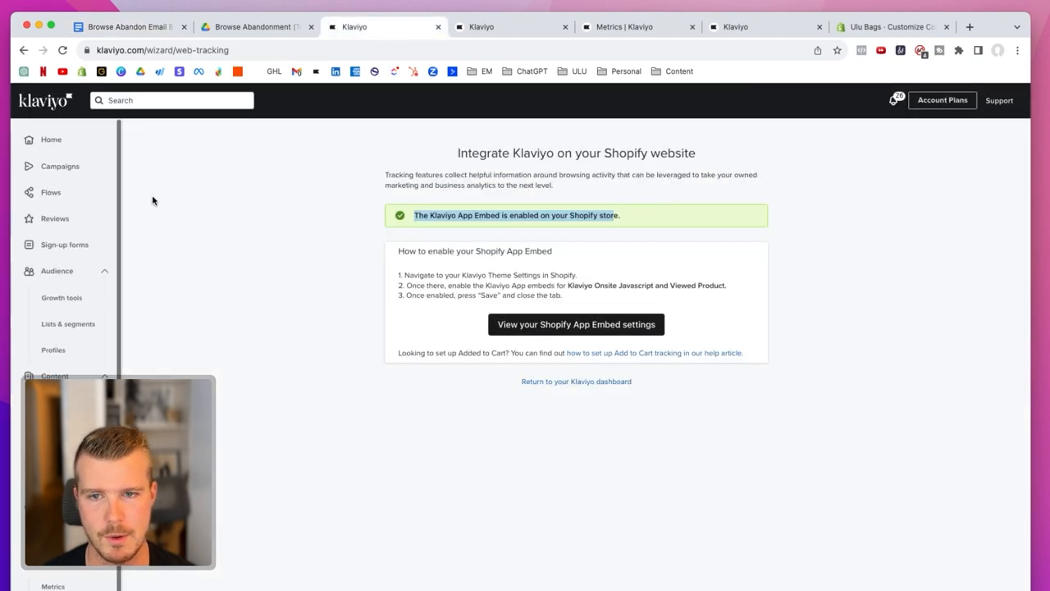
Create a flow from the Browse Abandonment – Standard template in Klaviyo's flow library
{"action": "left_click", "coordinate": [509, 26]}
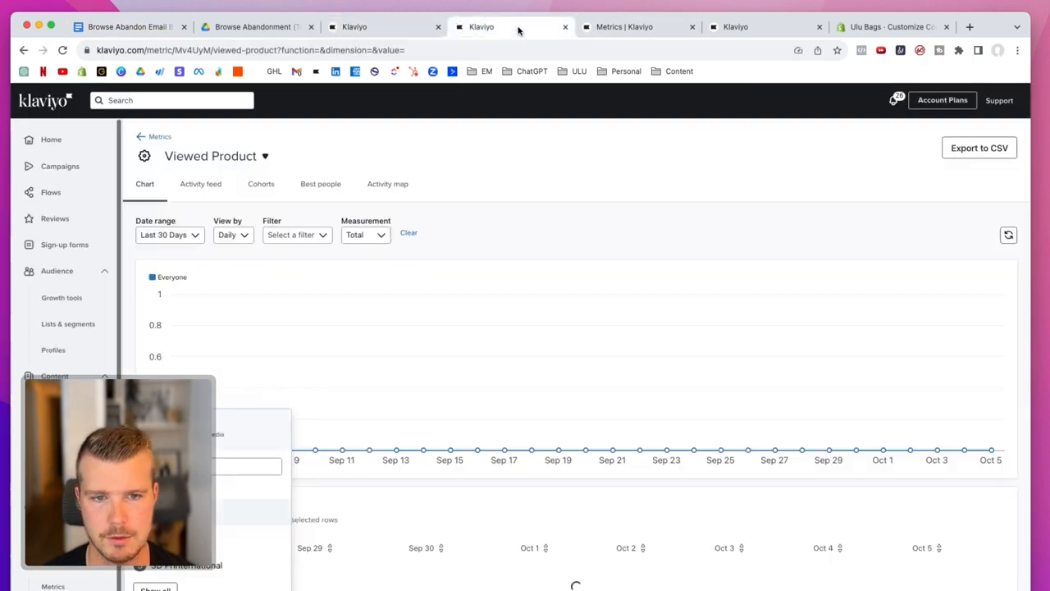
{"action": "left_click", "coordinate": [50, 192]}
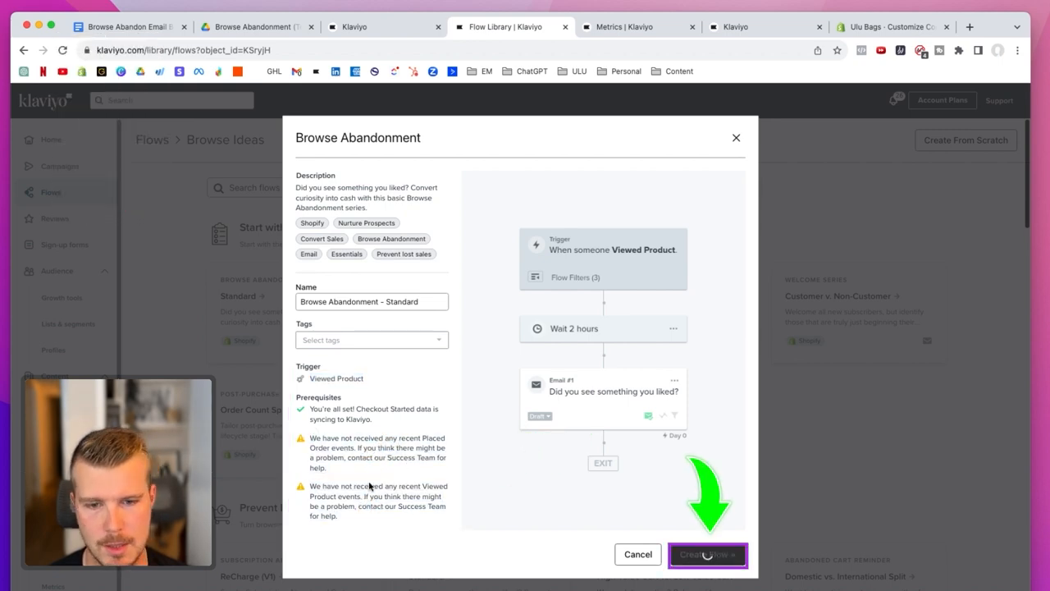
{"action": "left_click", "coordinate": [708, 553]}
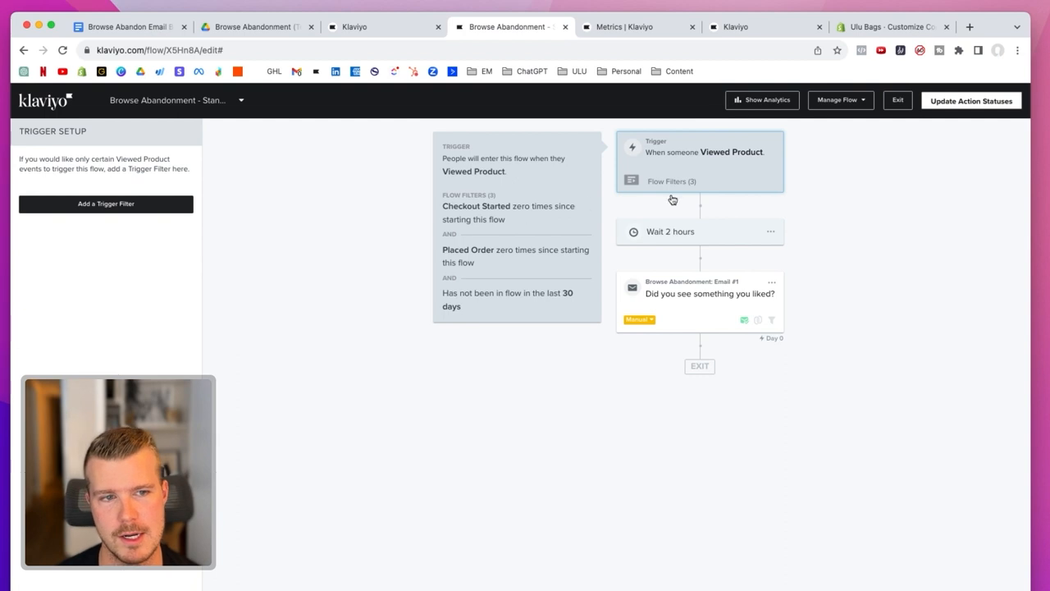
Inspect the Viewed Product trigger's flow filters and open the 'Wait 2 hours' delay settings
{"action": "left_click", "coordinate": [699, 160]}
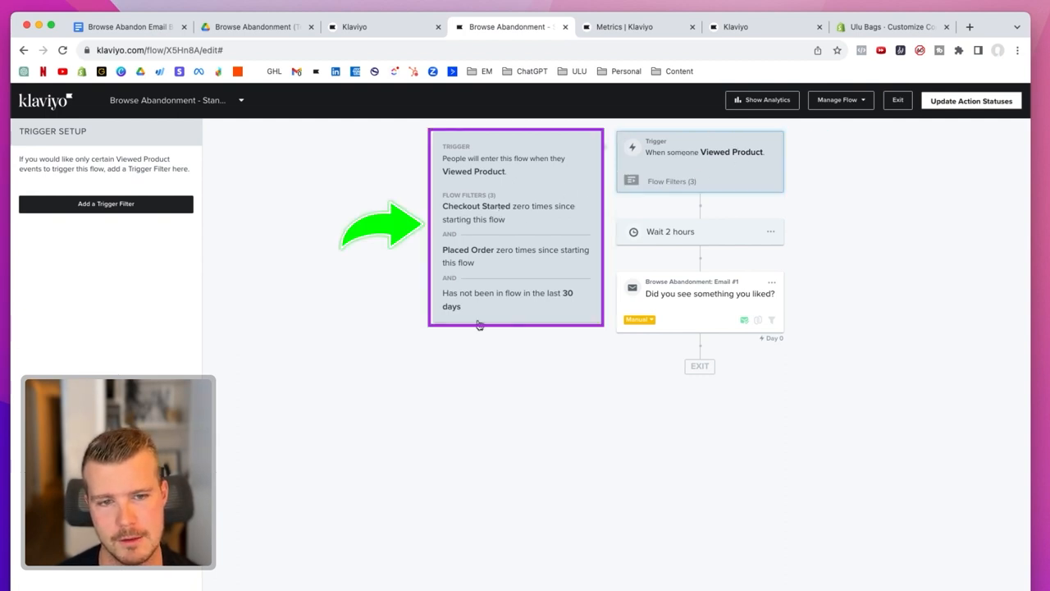
{"action": "mouse_move", "coordinate": [505, 255]}
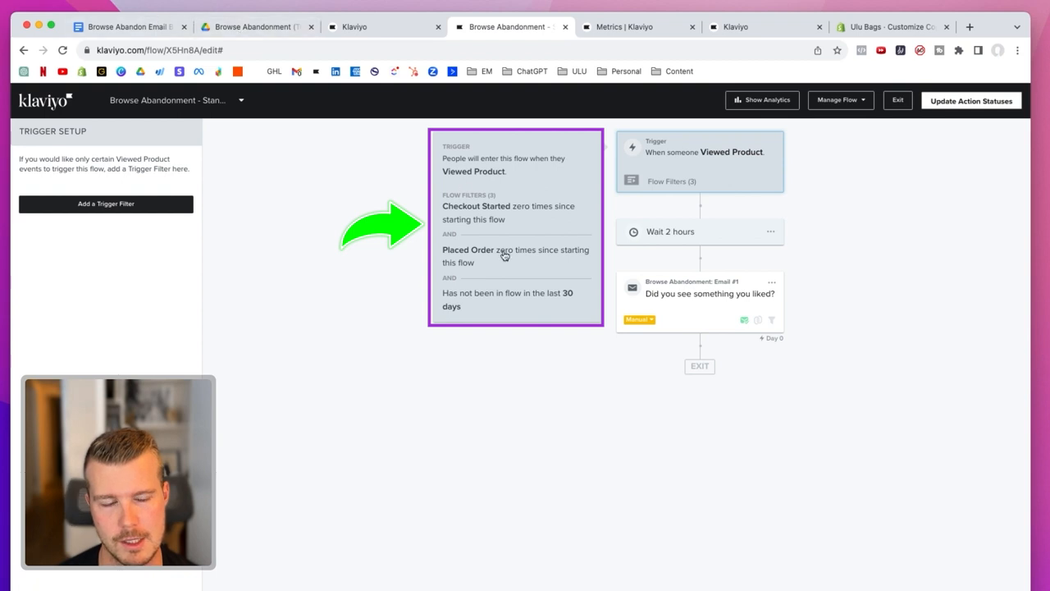
{"action": "mouse_move", "coordinate": [667, 250]}
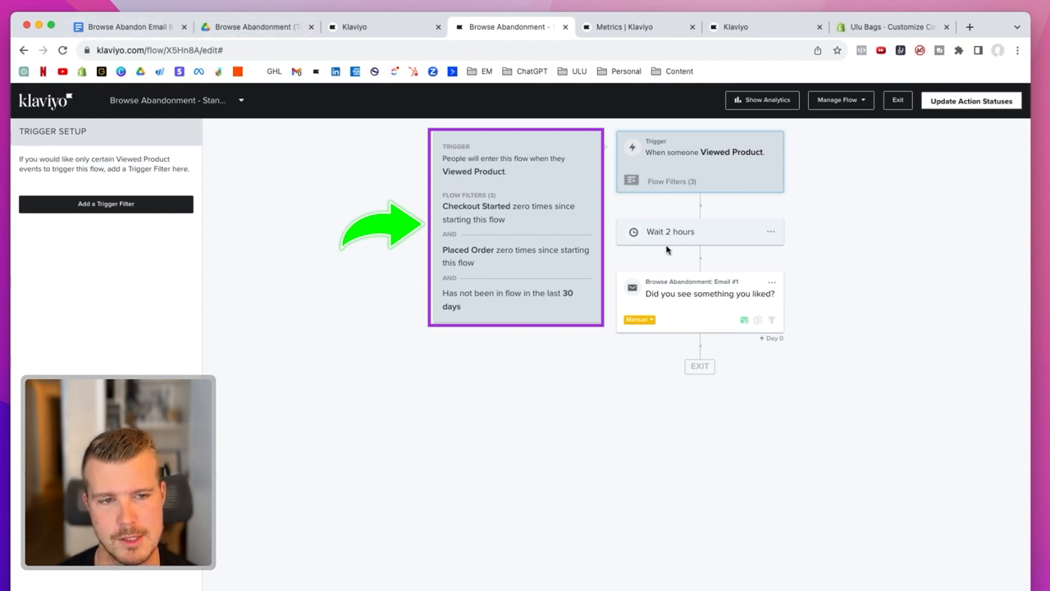
{"action": "left_click", "coordinate": [670, 232]}
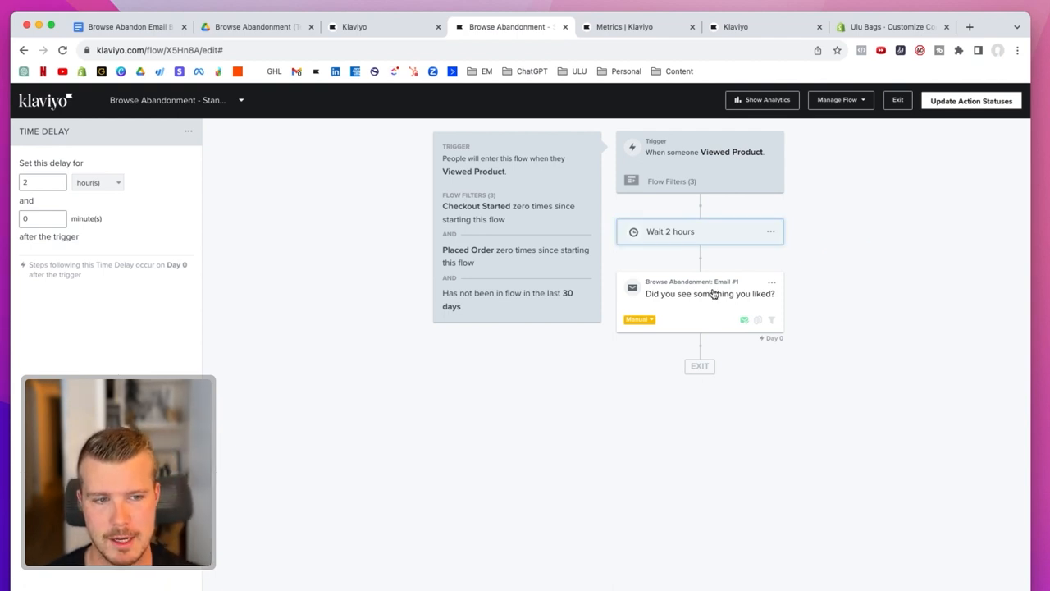
Open Browse Abandonment Email #1's content page and launch it in the template editor
{"action": "left_click", "coordinate": [710, 293]}
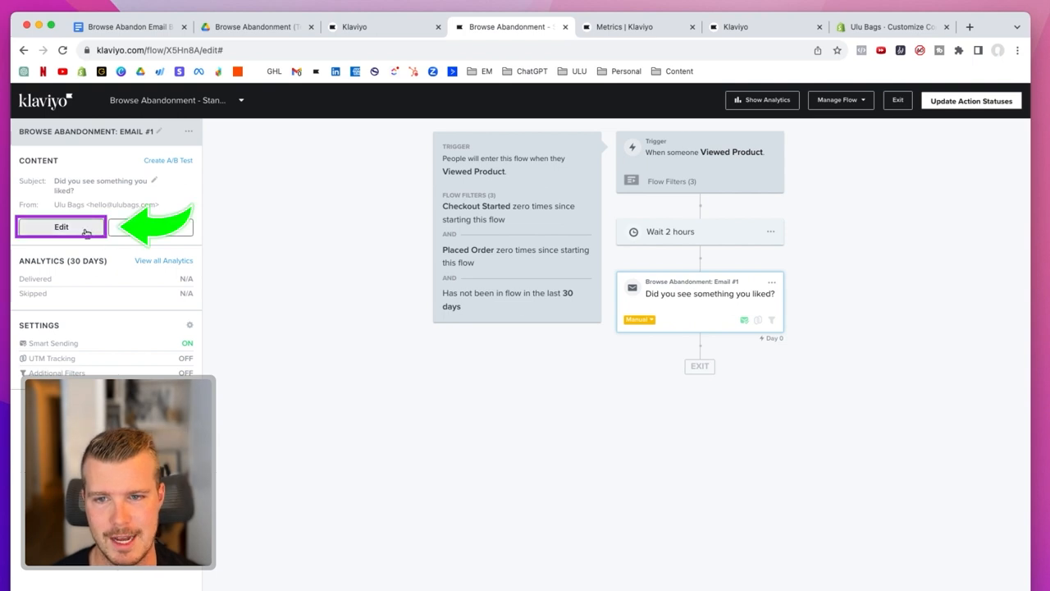
{"action": "left_click", "coordinate": [61, 226]}
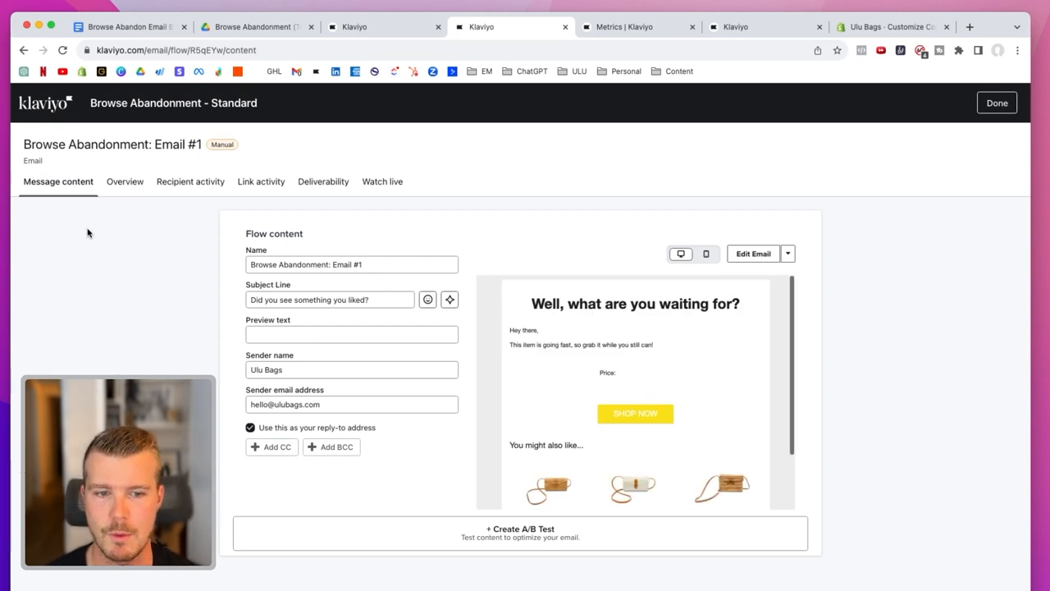
{"action": "mouse_move", "coordinate": [752, 254]}
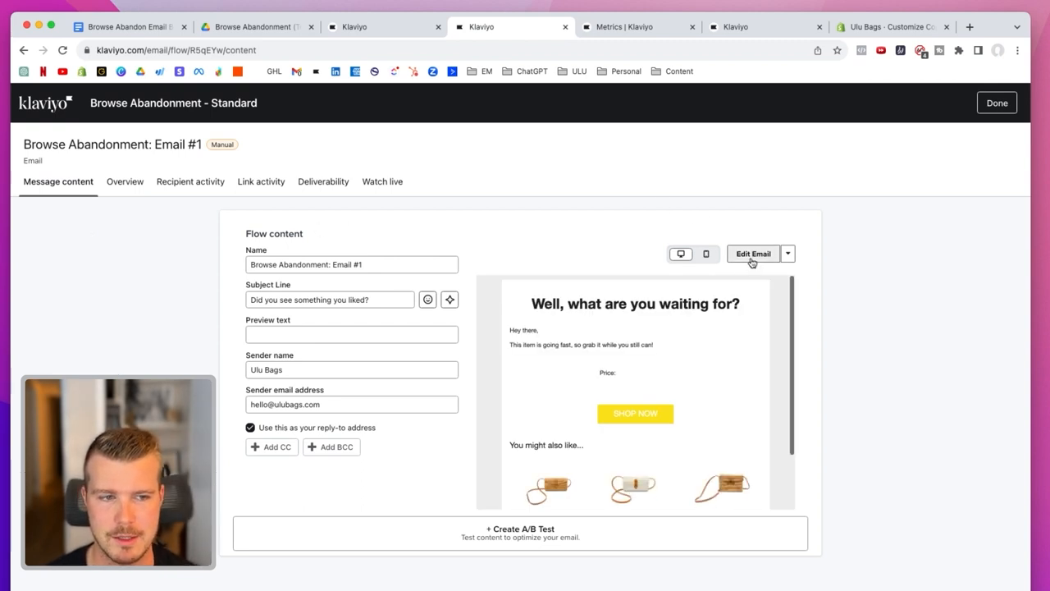
{"action": "left_click", "coordinate": [751, 254]}
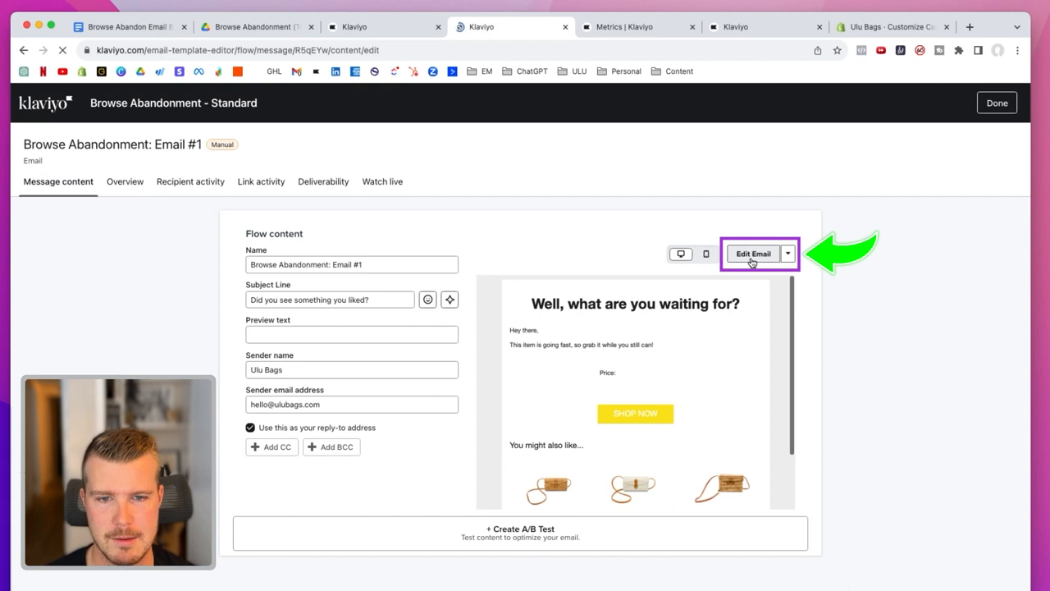
Select Email #1's event.Name/event.Price product block, then return to the browse abandon SOP doc
{"action": "left_click", "coordinate": [754, 253]}
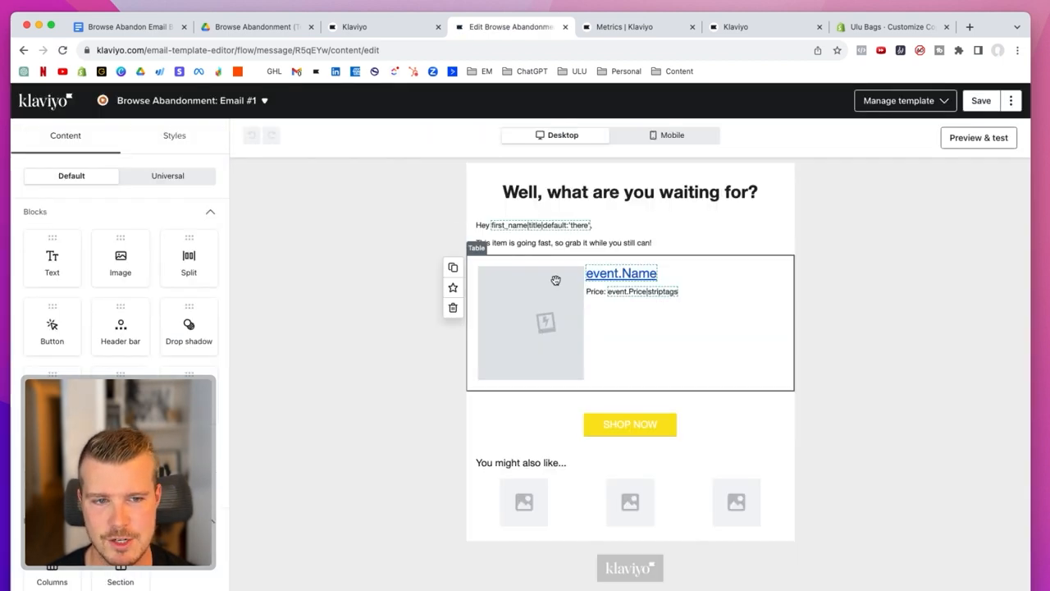
{"action": "mouse_move", "coordinate": [567, 280]}
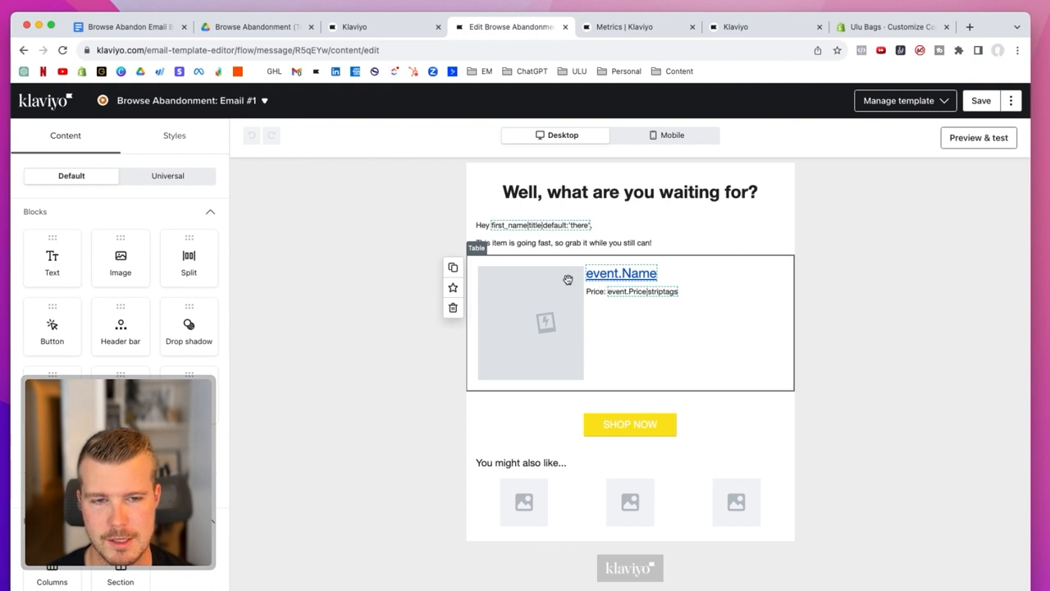
{"action": "mouse_move", "coordinate": [618, 293]}
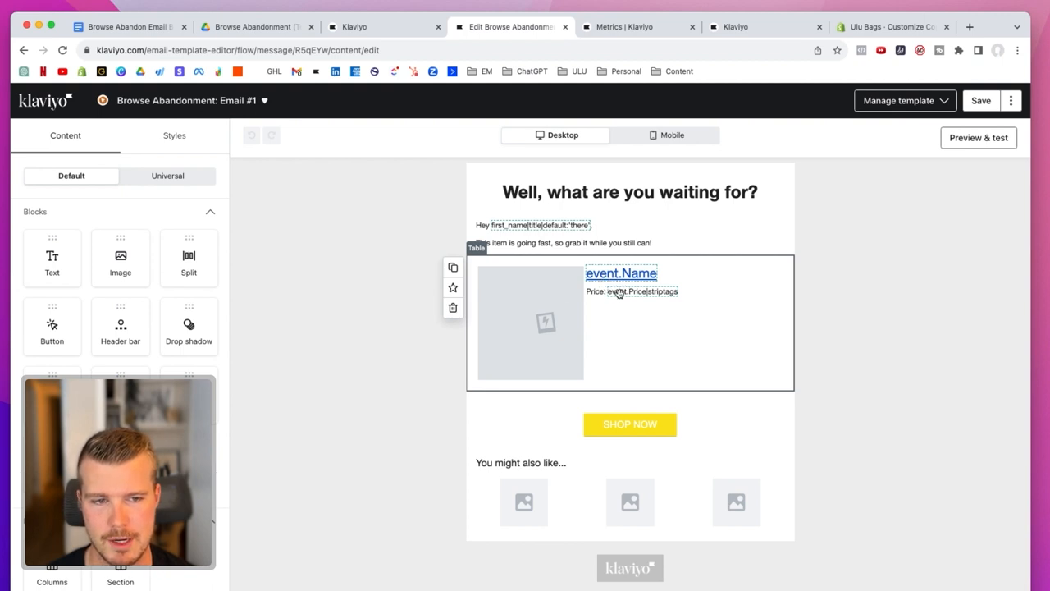
{"action": "mouse_move", "coordinate": [684, 296]}
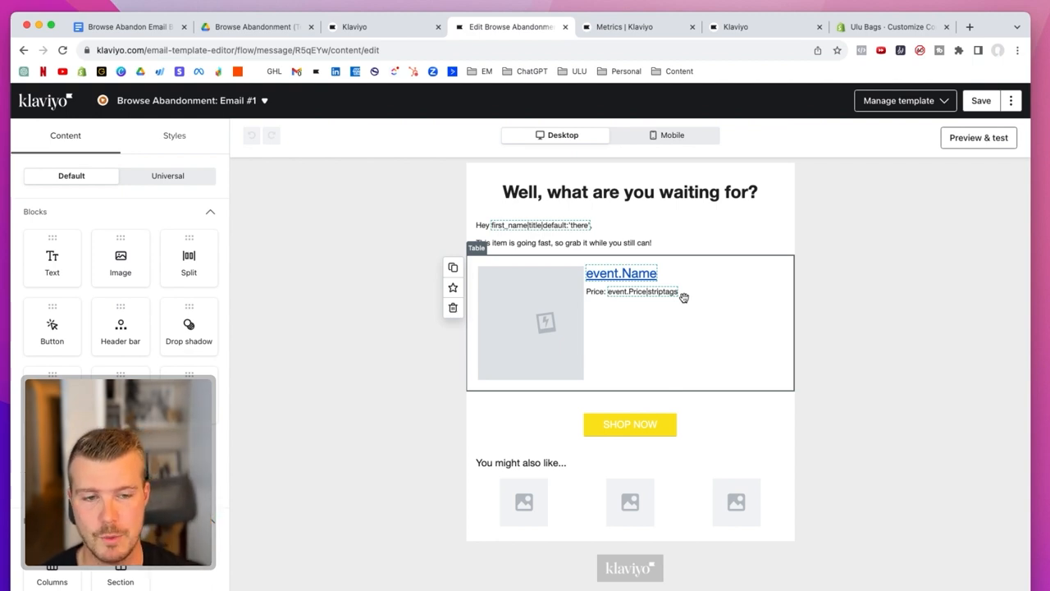
{"action": "left_click", "coordinate": [243, 110]}
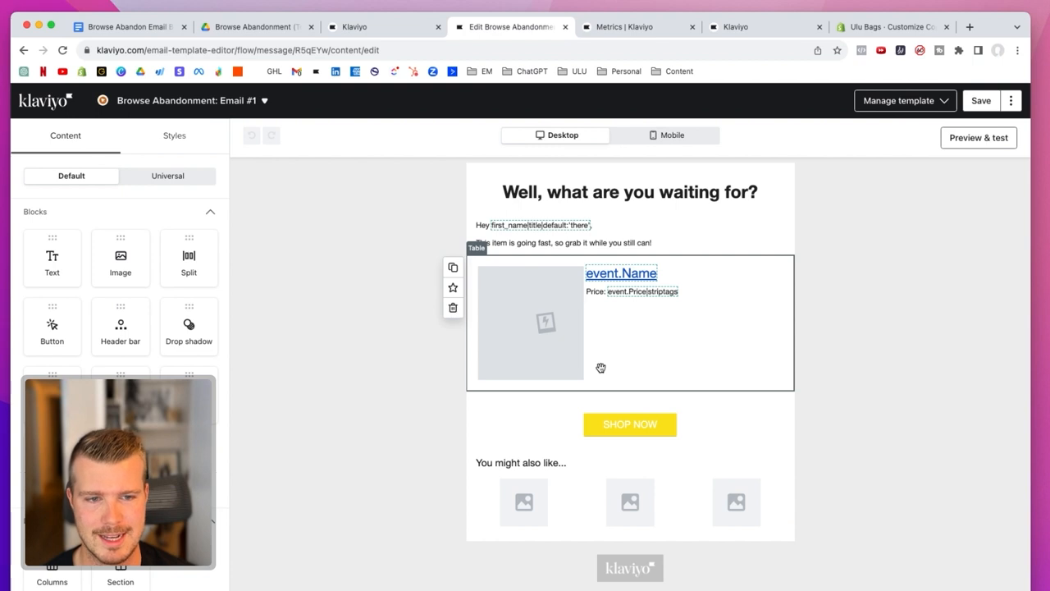
{"action": "mouse_move", "coordinate": [613, 297]}
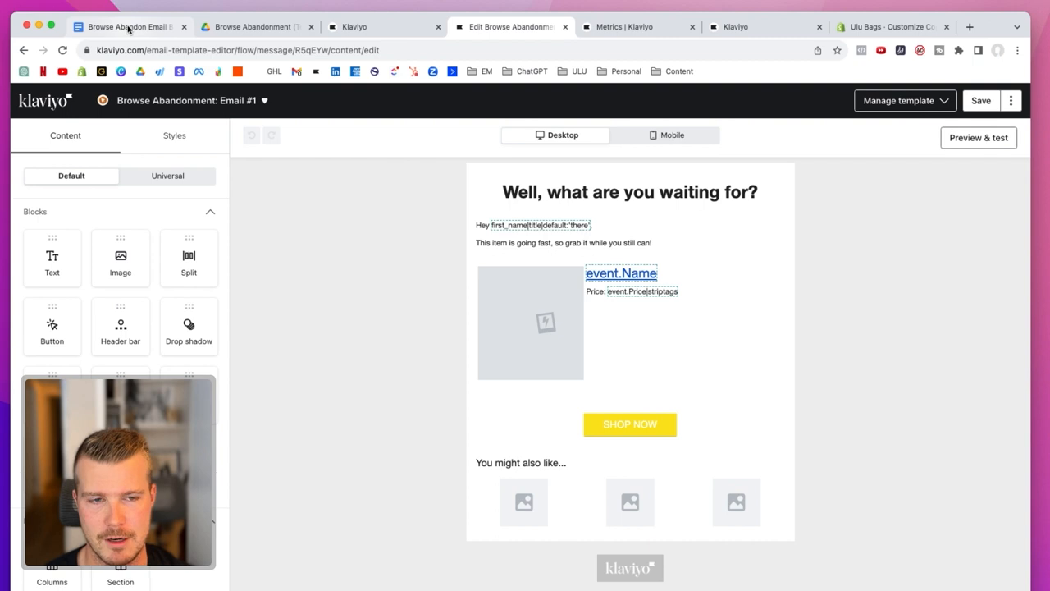
{"action": "left_click", "coordinate": [127, 26]}
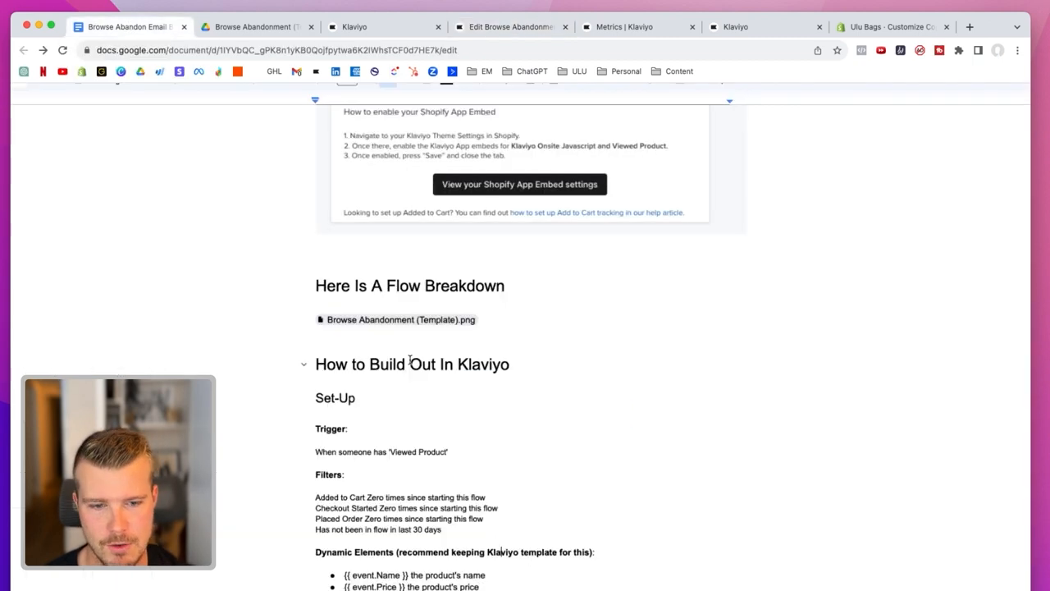